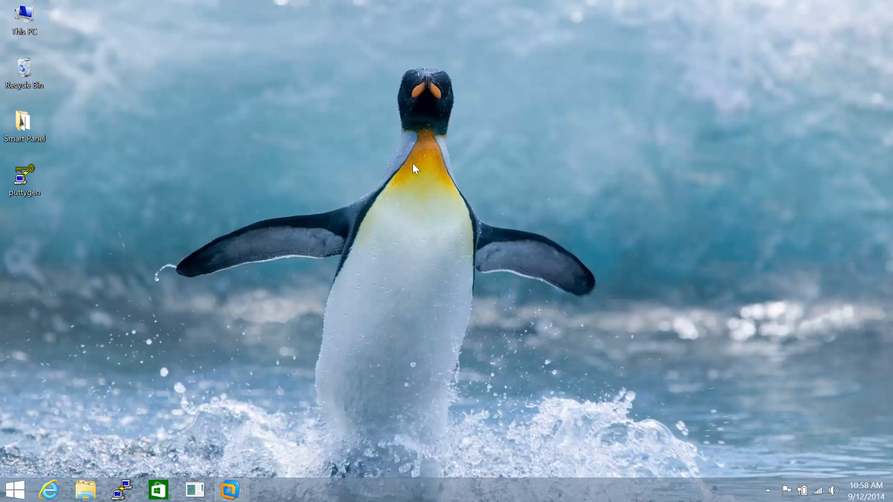
mouse_move(411, 216)
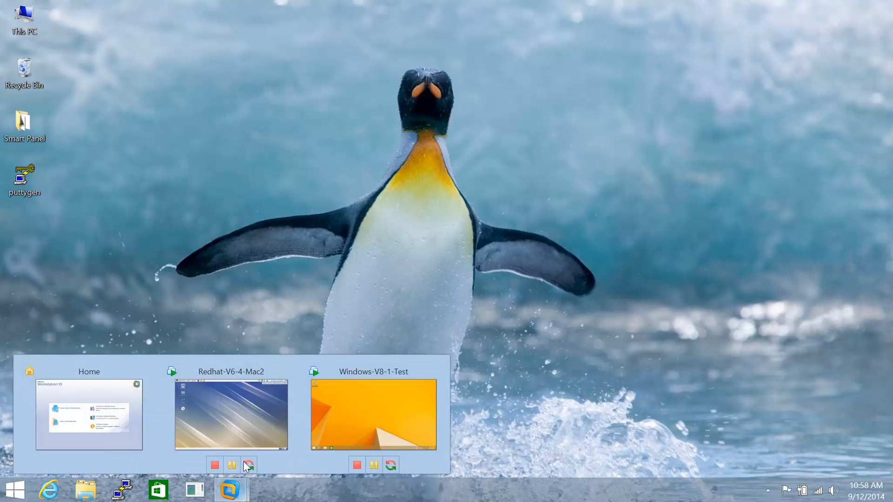
Bring up the Redhat-V6-4-Mac2 VM full screen after a quick look at Windows-V8-1-Test
click(231, 414)
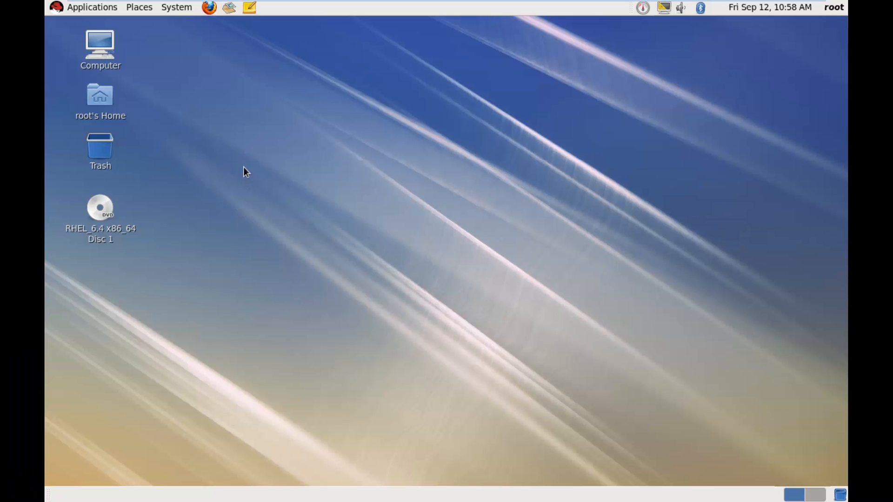
mouse_move(285, 74)
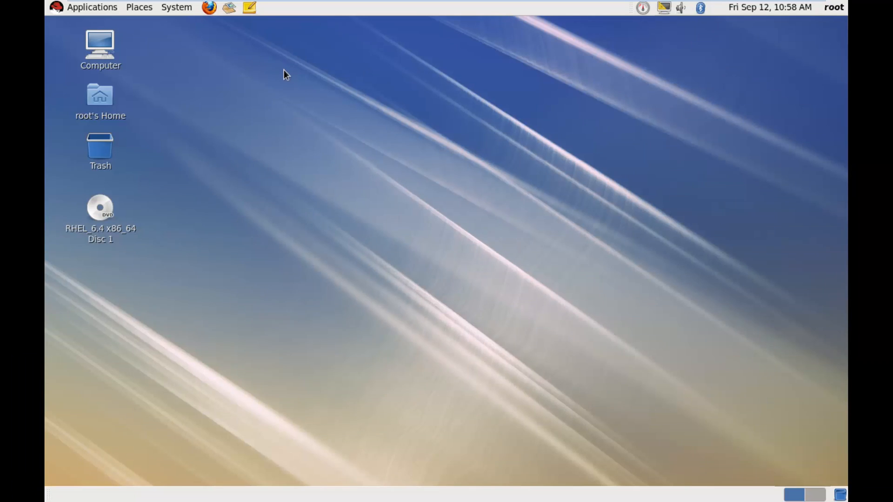
mouse_move(224, 7)
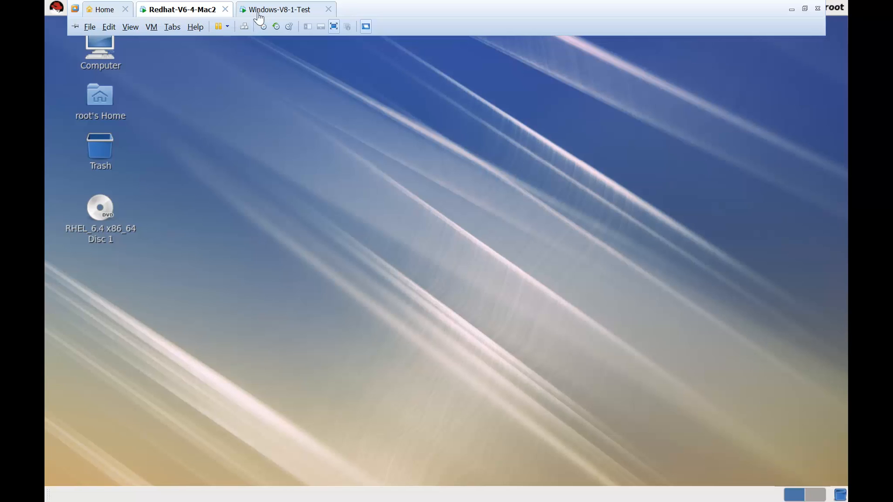
click(283, 9)
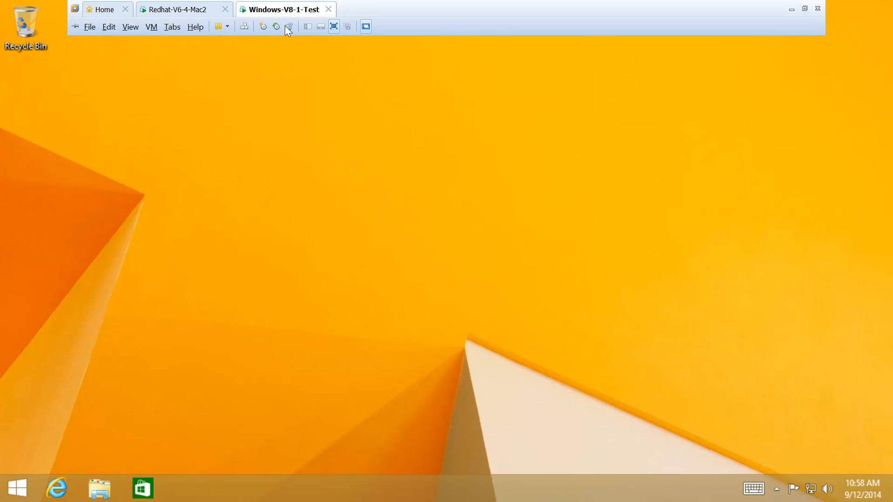
mouse_move(288, 12)
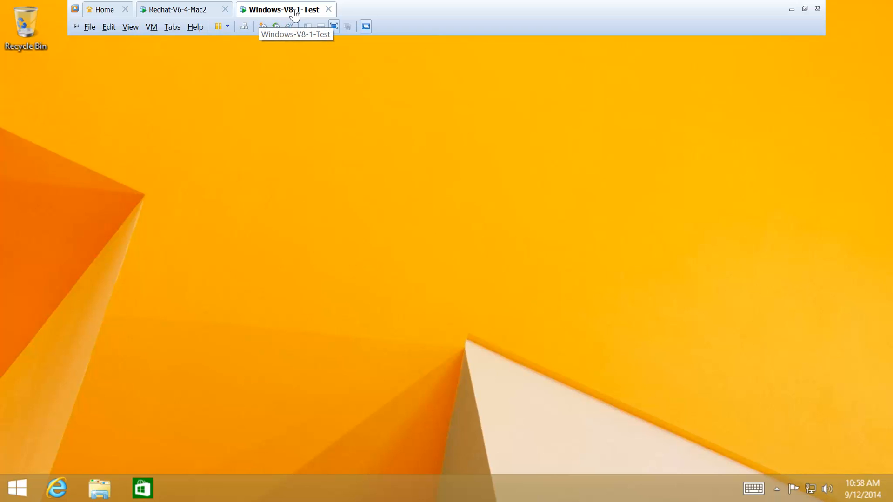
mouse_move(269, 205)
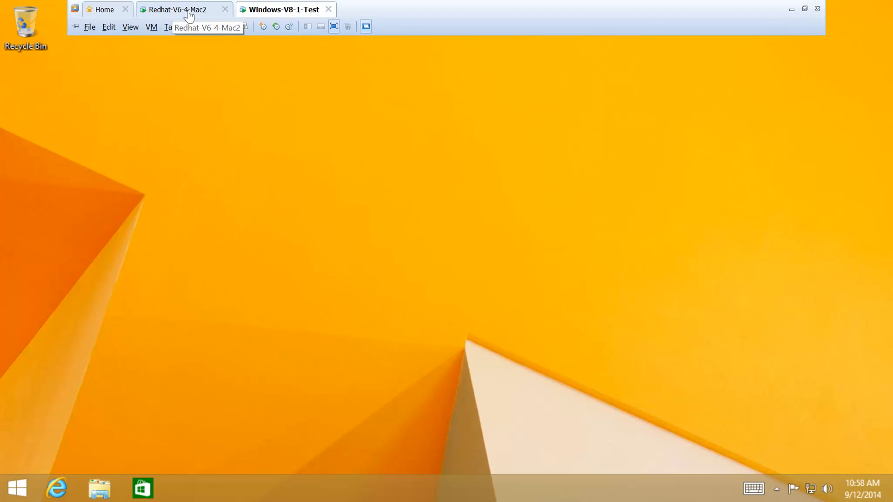
click(179, 9)
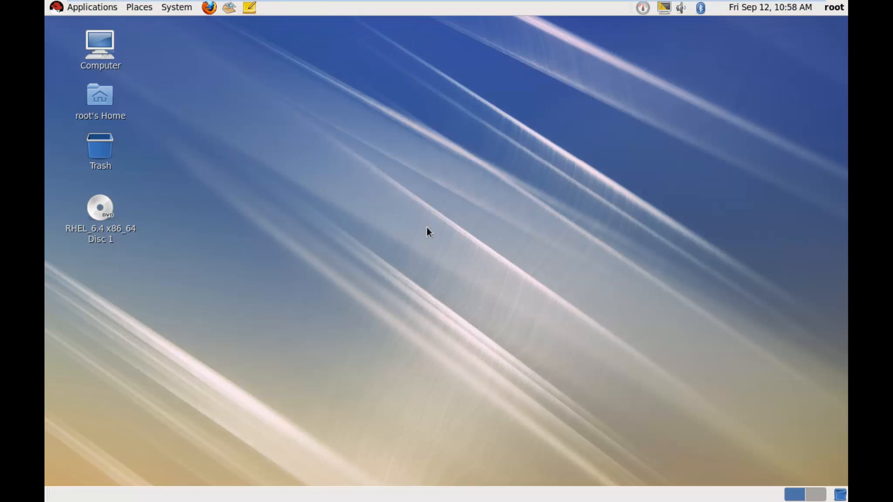
mouse_move(275, 137)
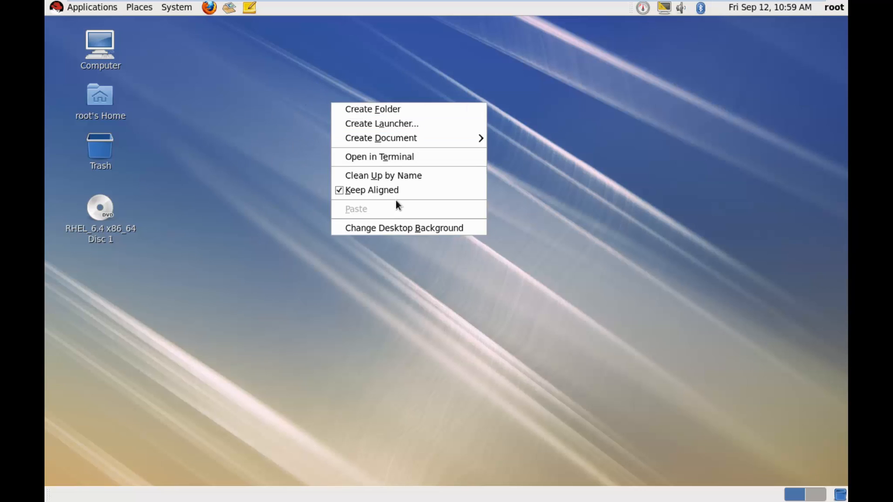
From a desktop terminal, run rpm -qa|grep -i rdesktop, which lists no installed package
click(378, 156)
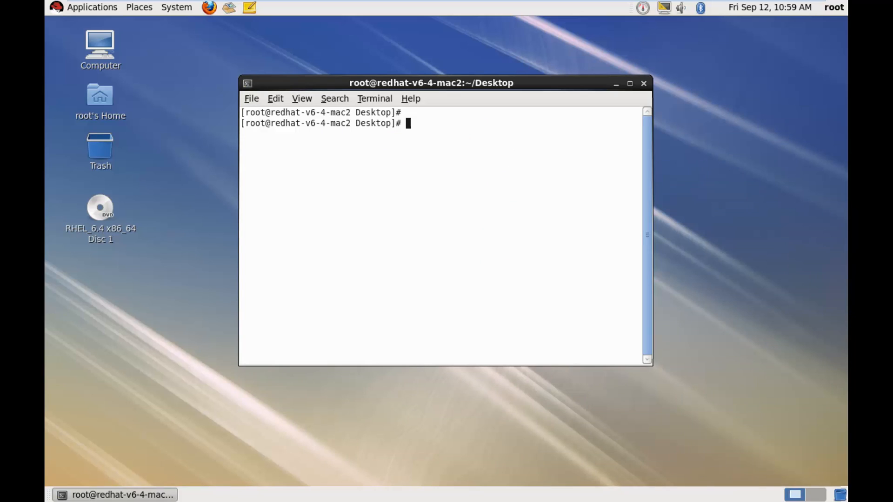
text(rpm)
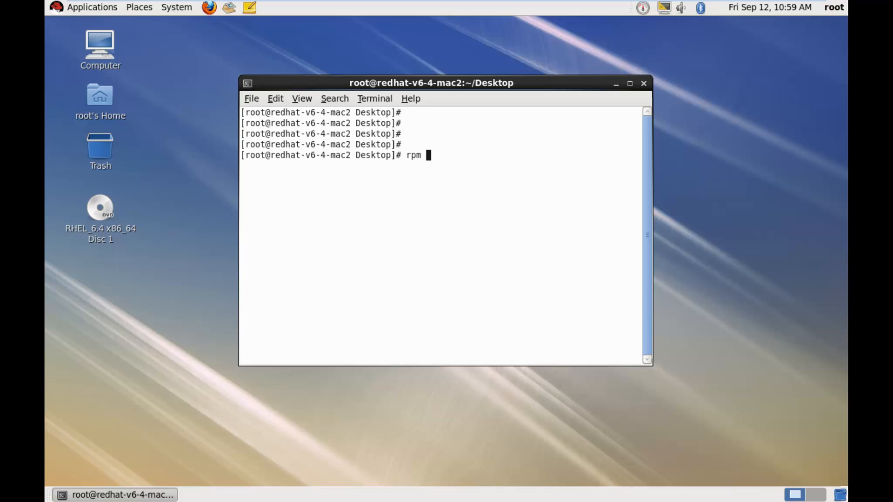
text(-qa|f)
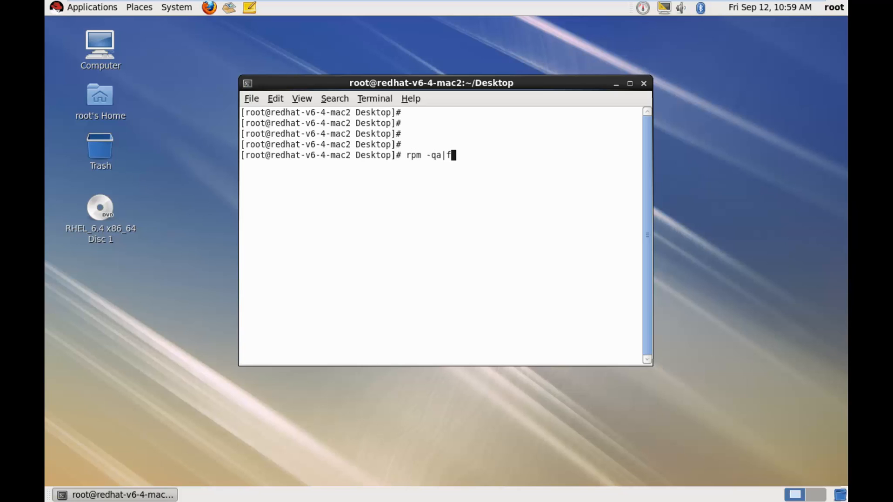
text(grep -i)
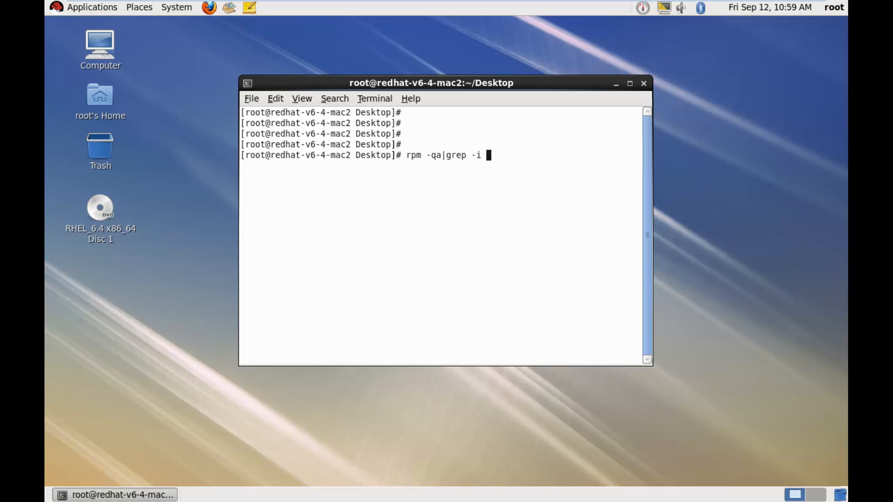
text(rdeskt)
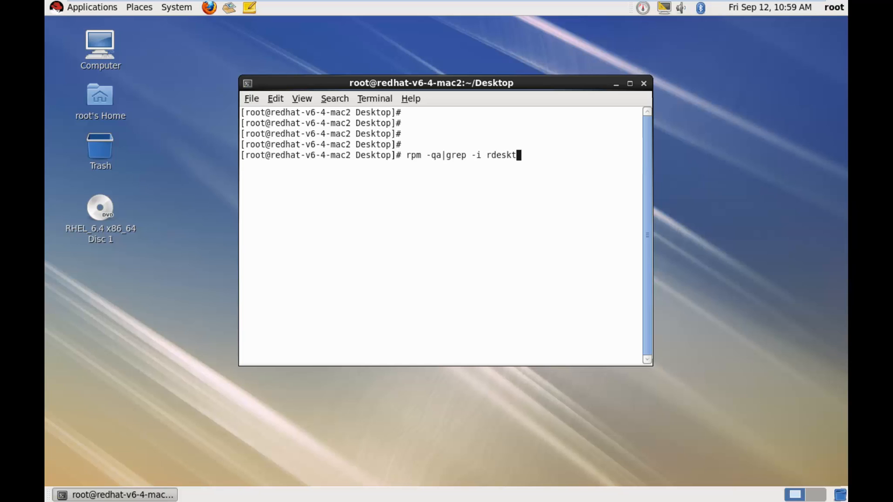
key(Return)
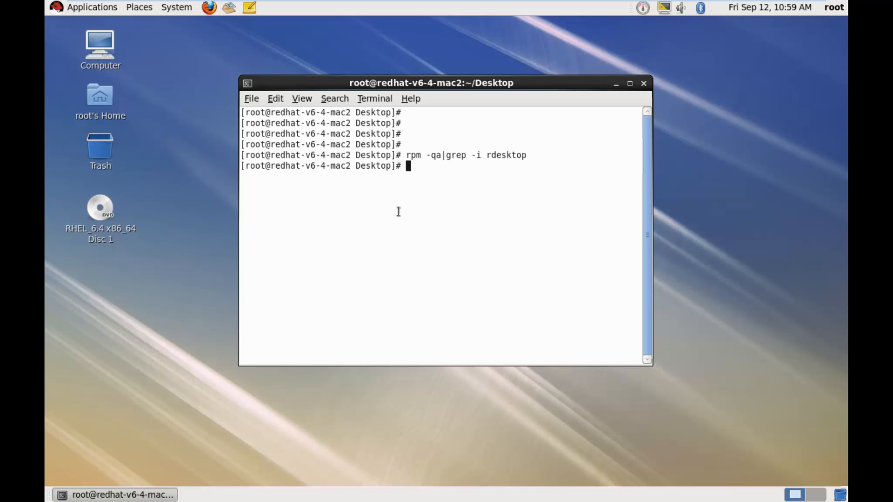
key(Return)
text(y)
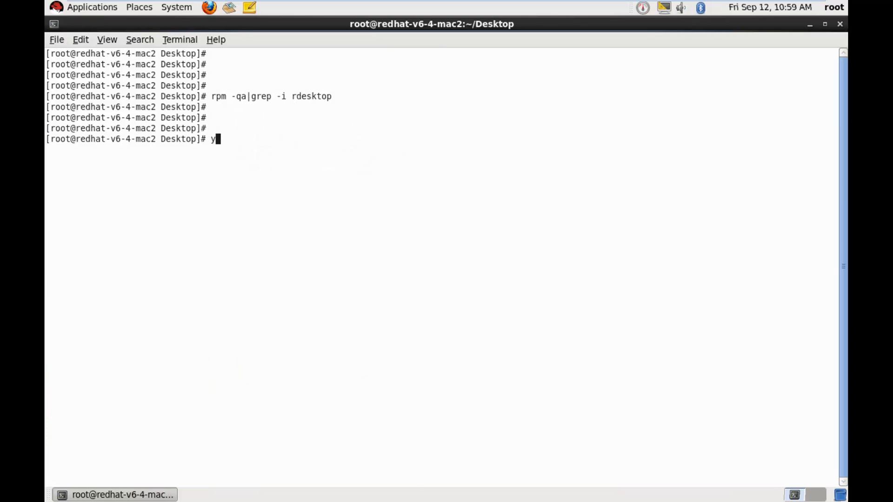
Search the repository with yum search rdesktop, finding rdesktop 1.6.0
text(um search)
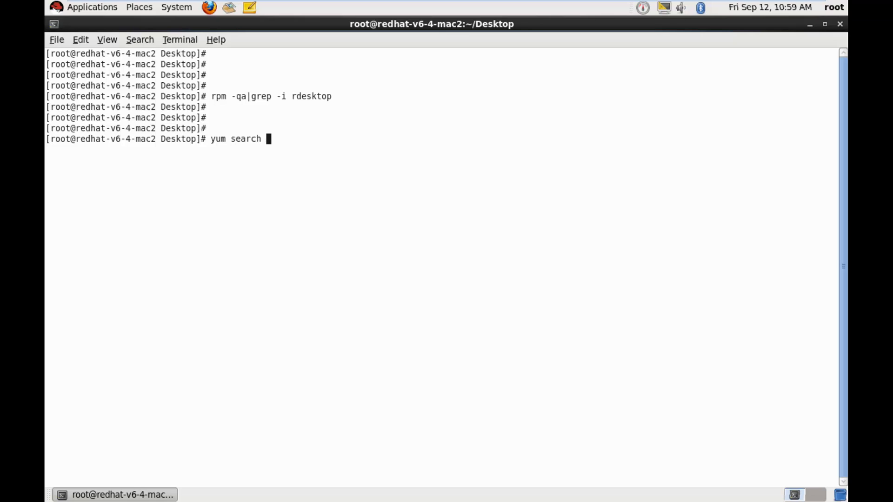
text(rdeskt)
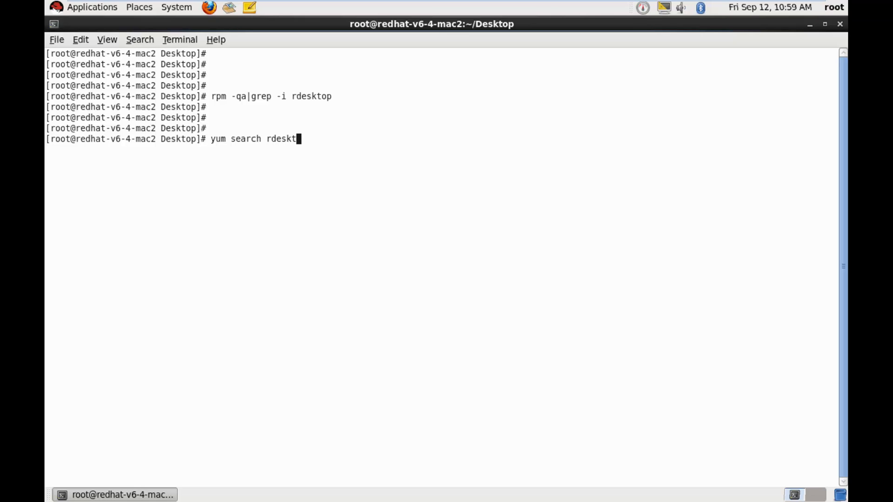
key(Return)
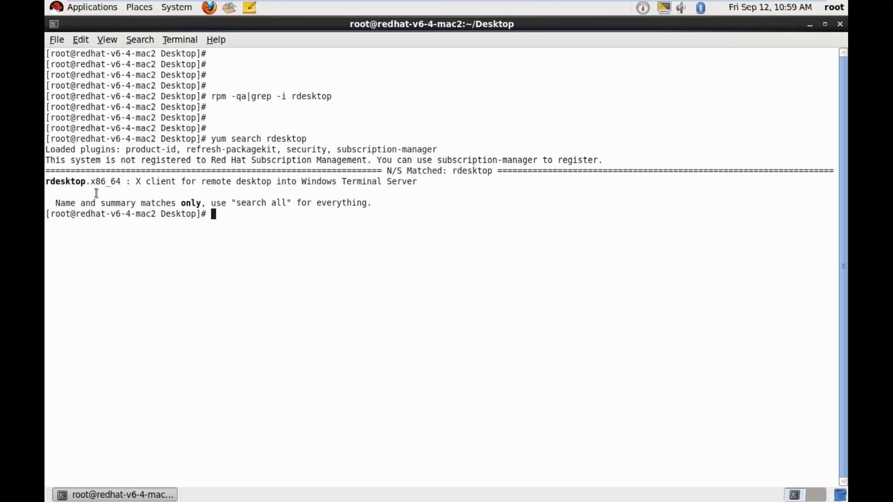
right_click(96, 188)
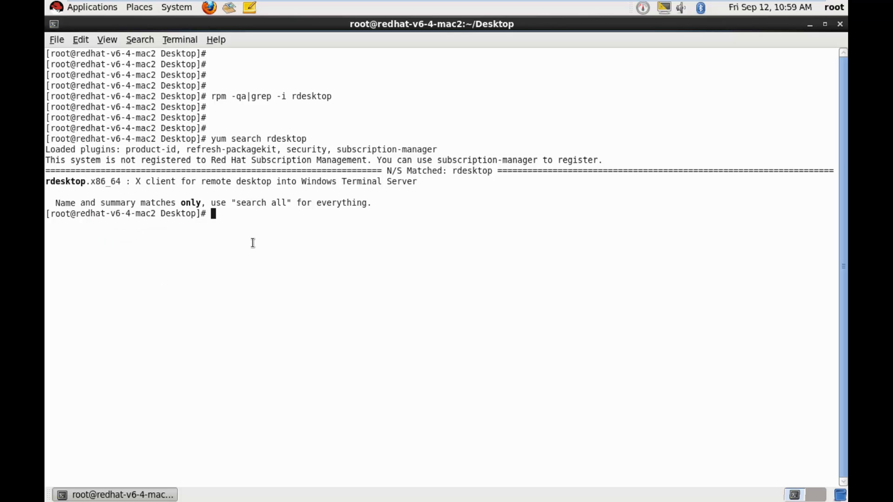
Install rdesktop.x86_64 with yum, answering y, and query yum info rdesktop
text(yum ins)
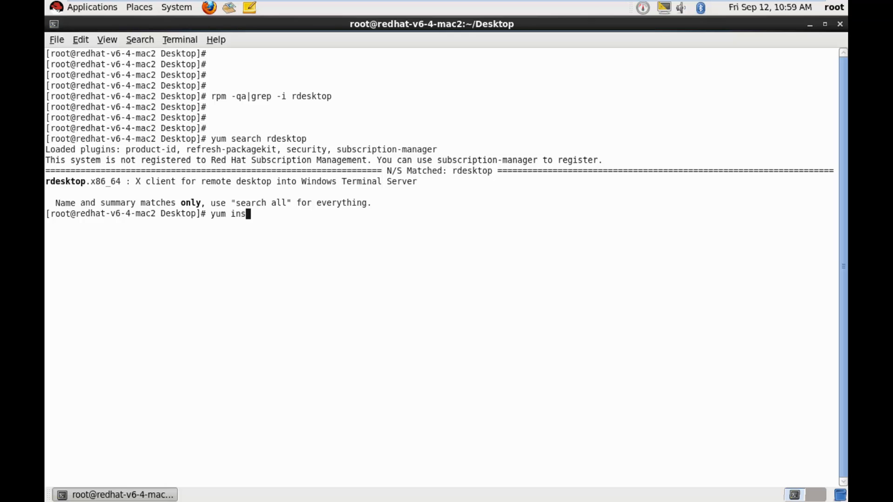
text(tall rdesktop.x86_64)
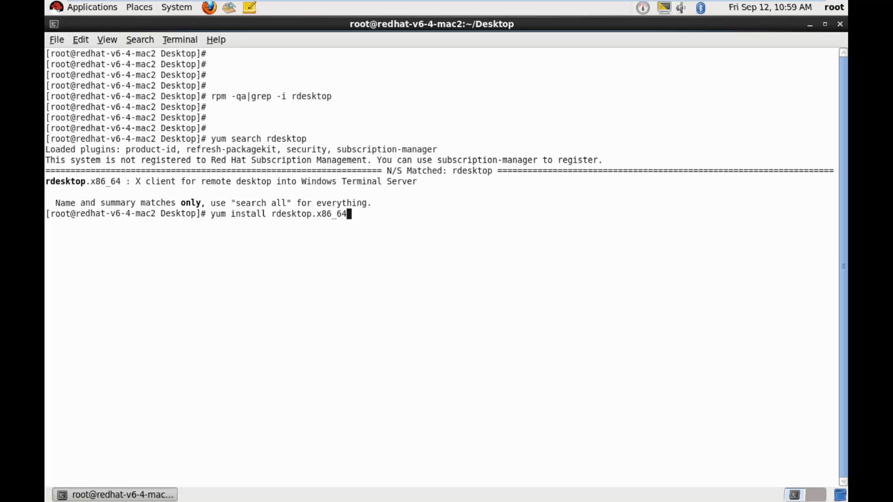
key(Return)
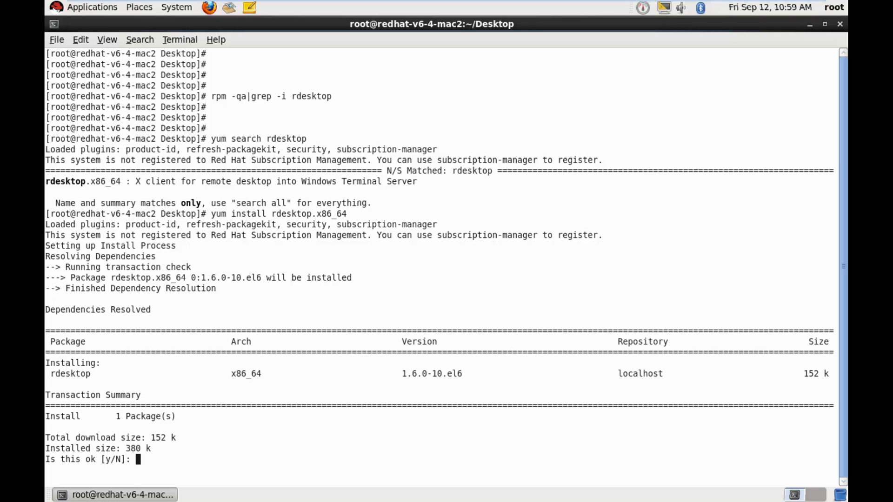
text(y)
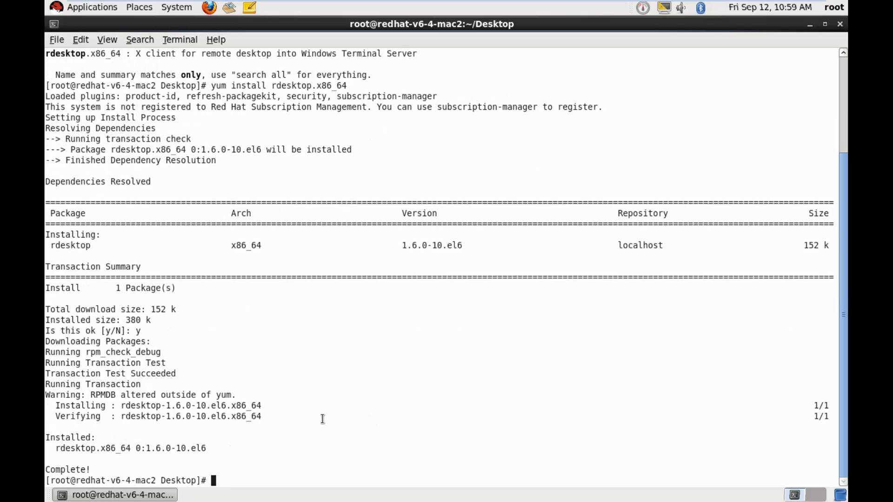
text(y)
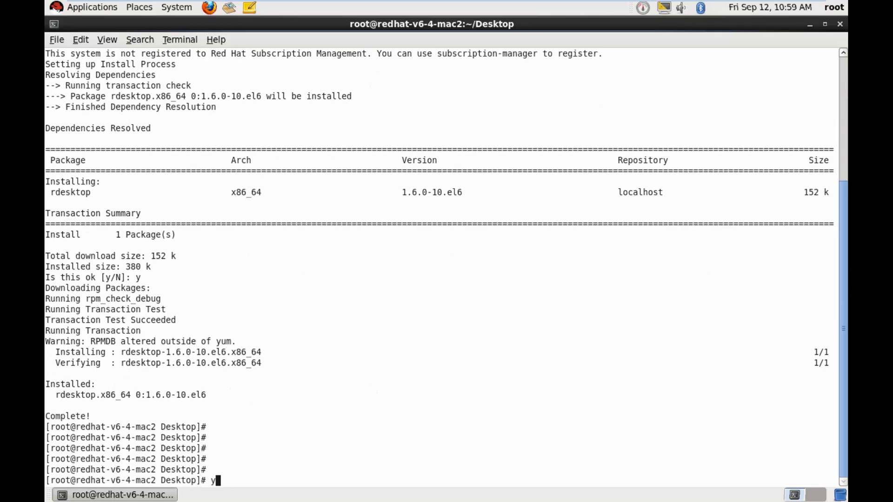
text(um info rdesktop)
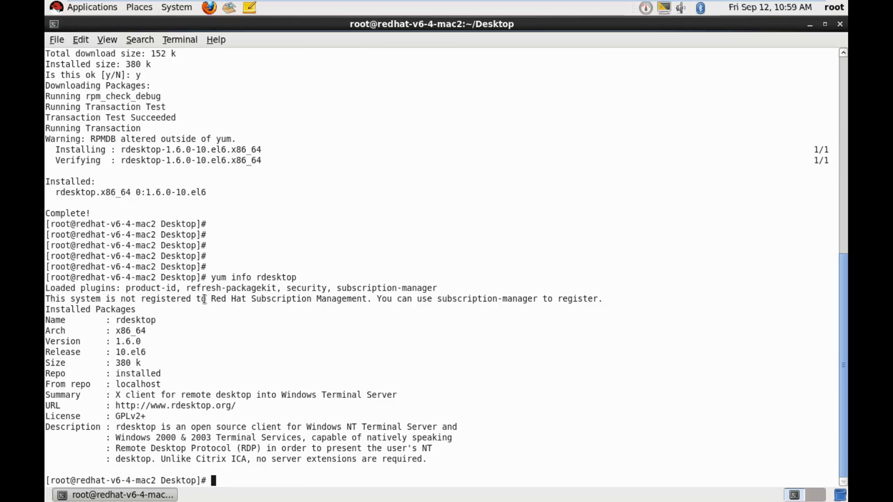
mouse_move(407, 328)
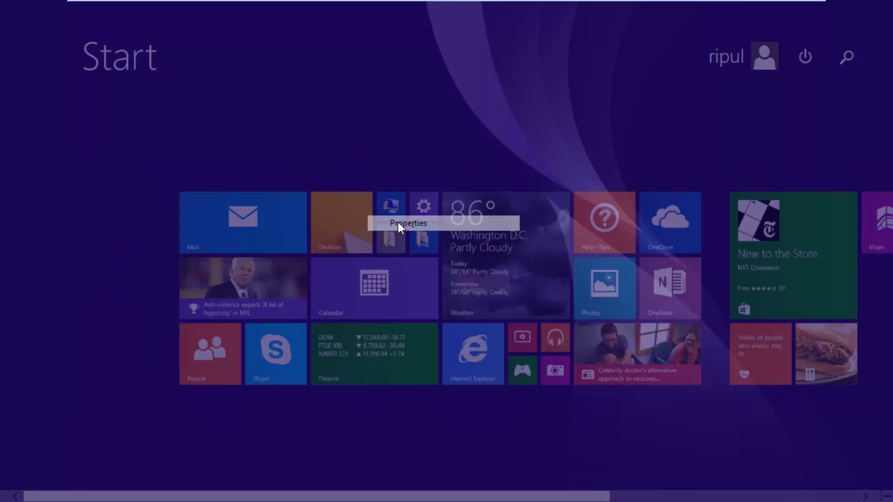
Reach System Properties' Remote tab from This PC's Properties on Windows 8.1
click(406, 222)
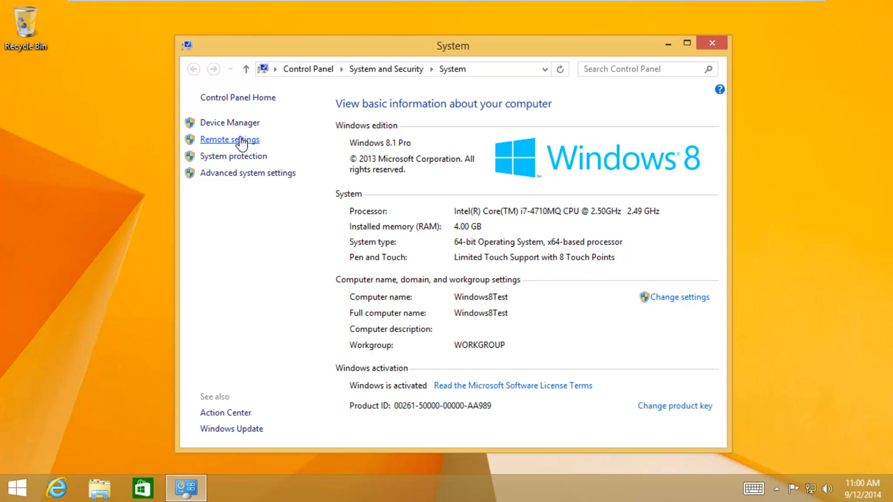
click(230, 140)
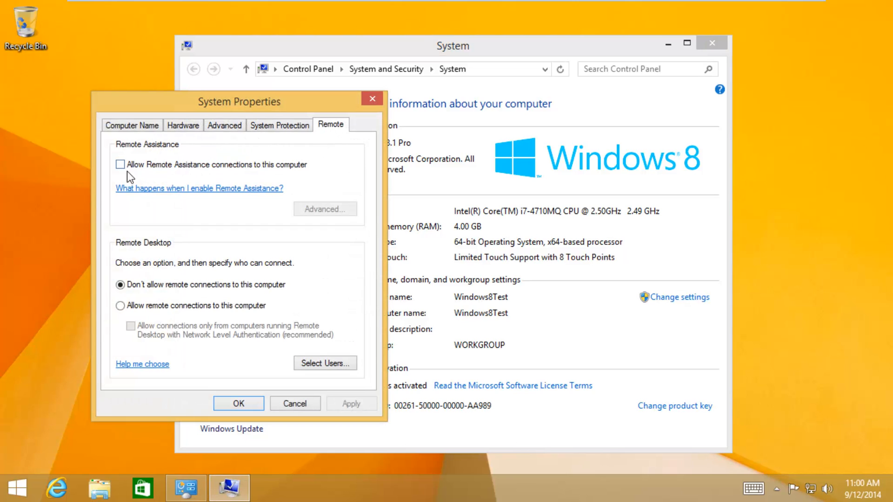
Allow Remote Assistance and remote connections, accepting the sleep warning, without Network Level Authentication
click(120, 165)
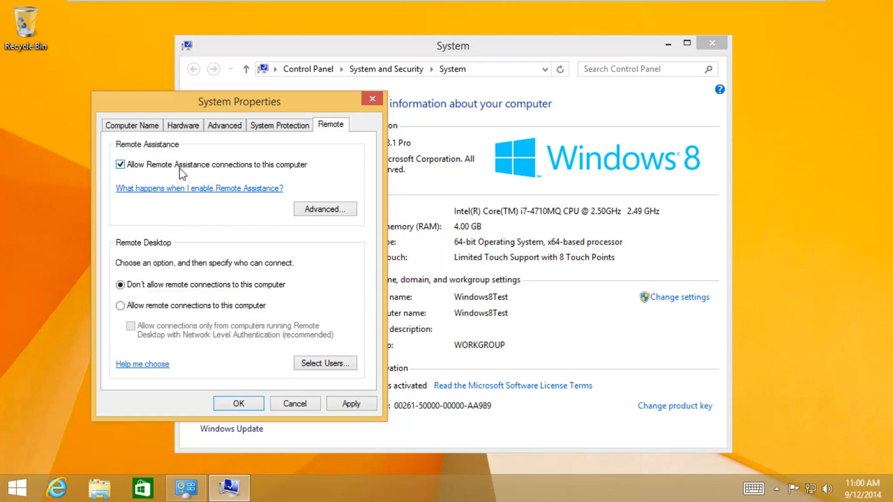
mouse_move(311, 183)
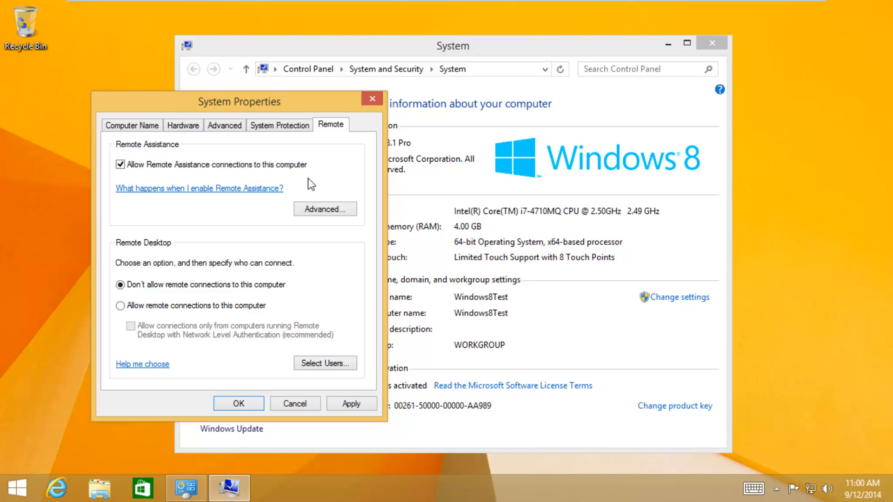
mouse_move(143, 249)
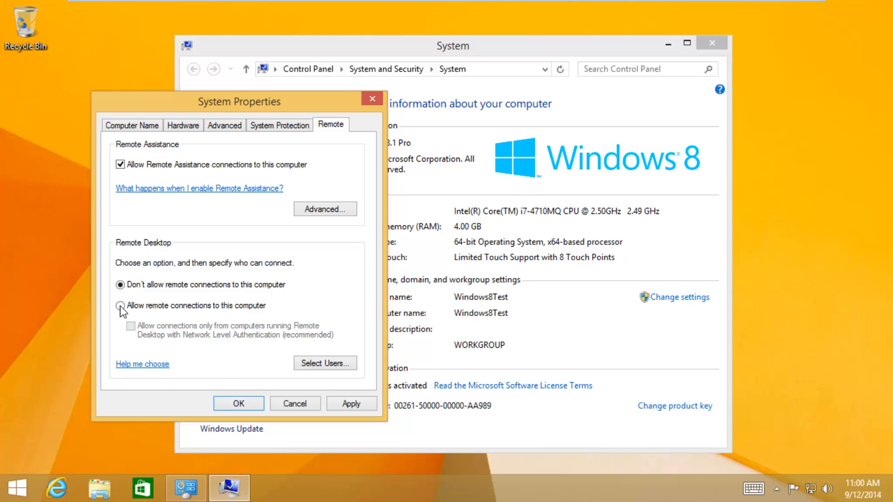
click(120, 306)
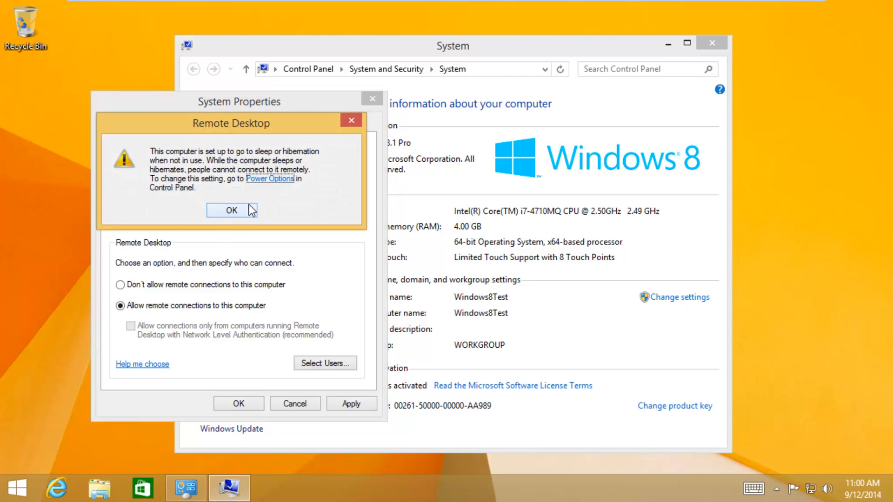
click(232, 210)
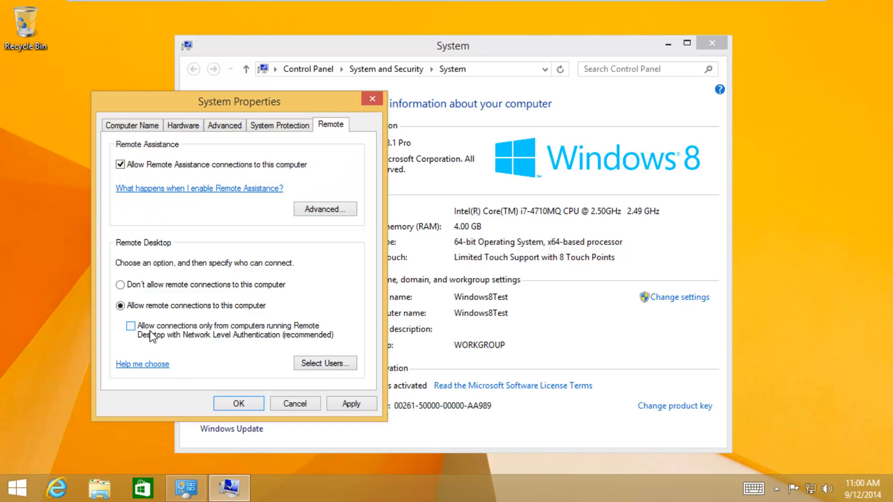
mouse_move(209, 337)
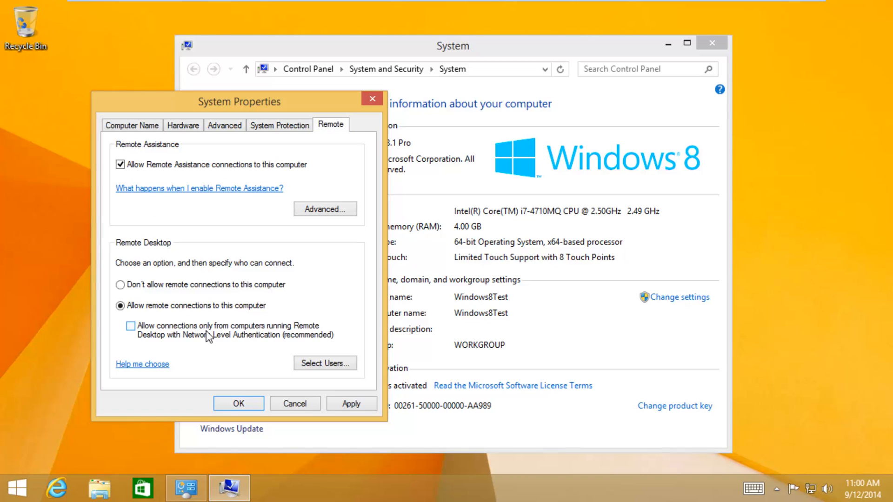
mouse_move(270, 335)
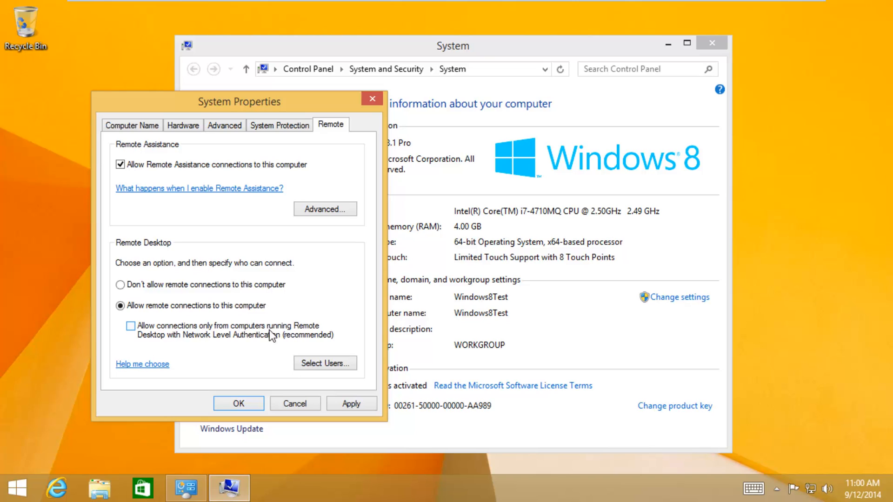
mouse_move(174, 344)
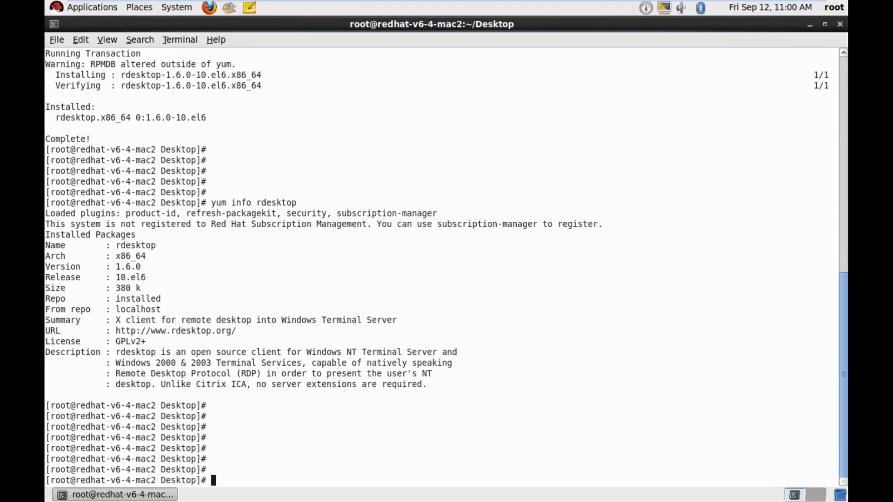
Run rdesktop windows-v8-1-test to reach the Windows sign-in screen, then close the session
text(resd)
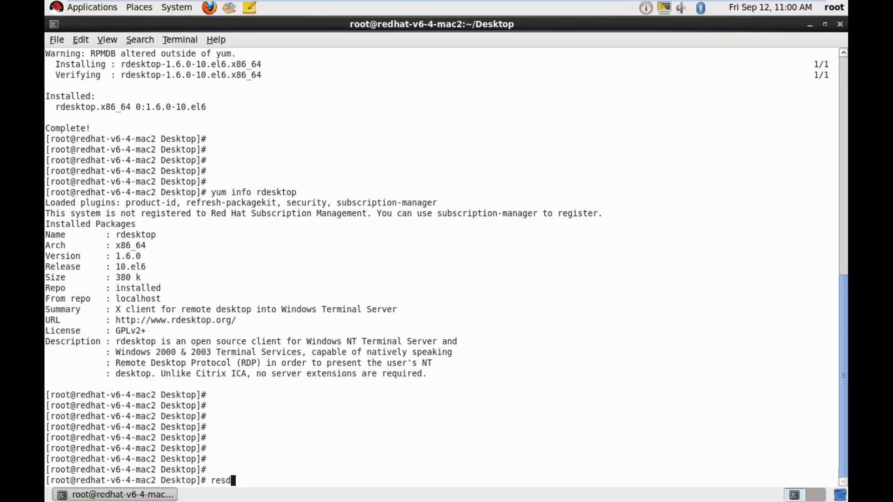
key(BackSpace)
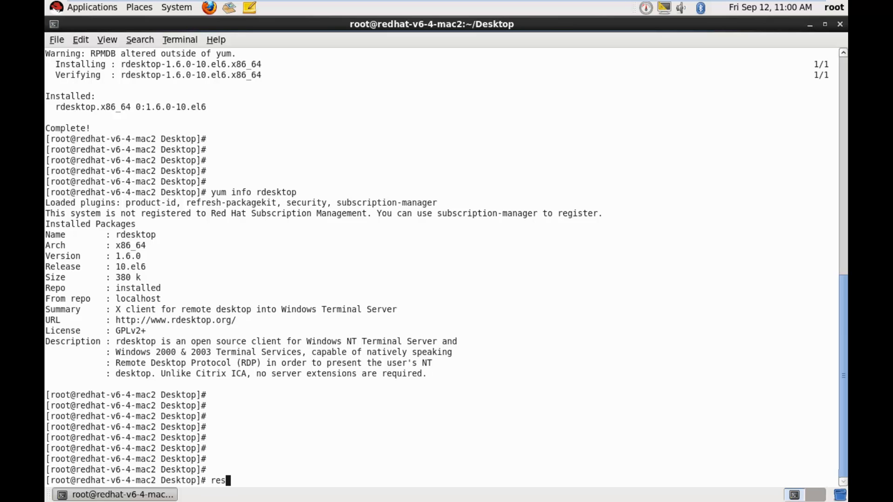
text(k)
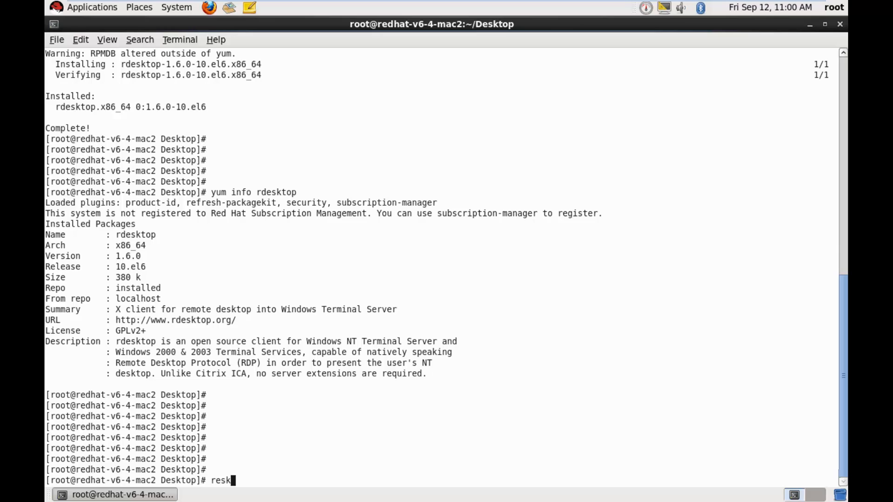
key(BackSpace)
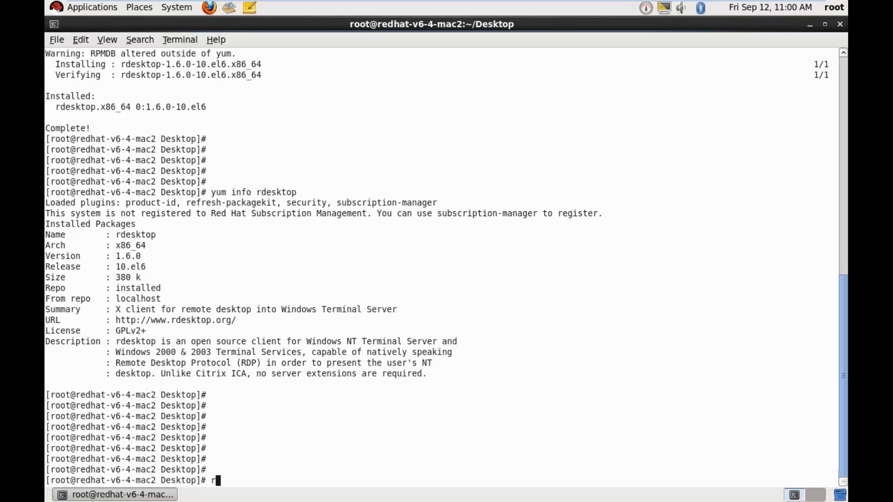
text(desktop)
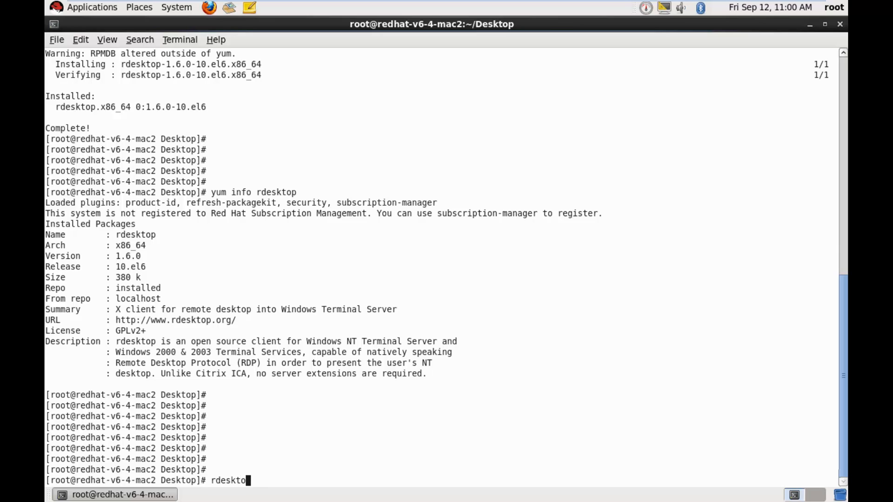
text(p)
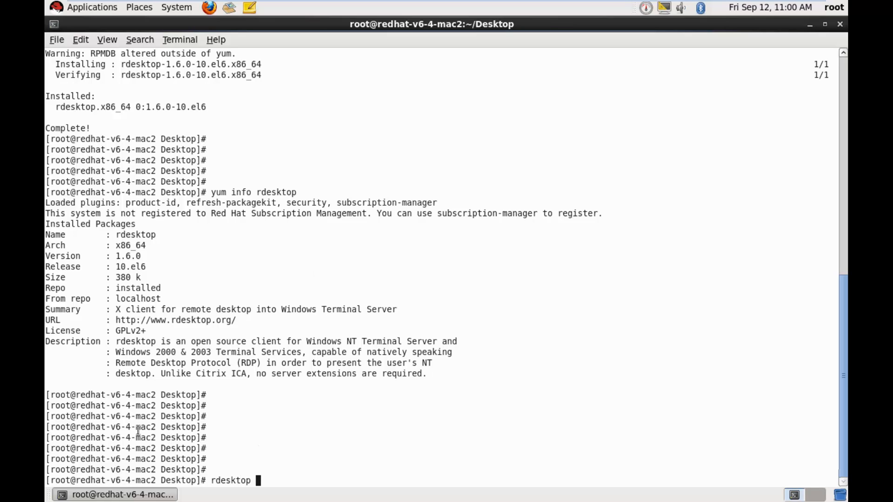
text(in)
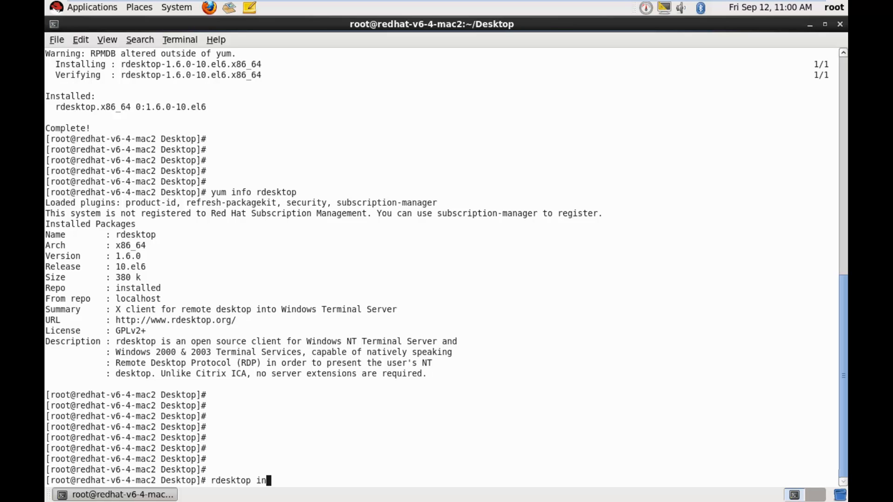
text(windows)
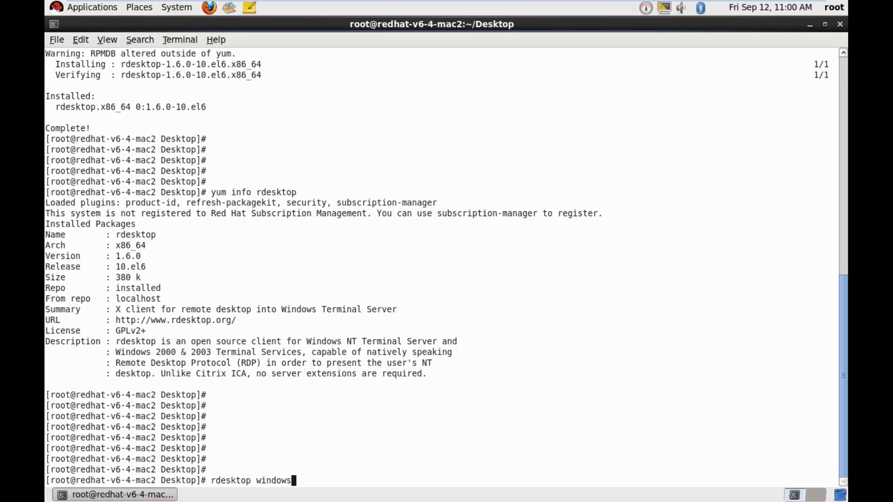
text(-b)
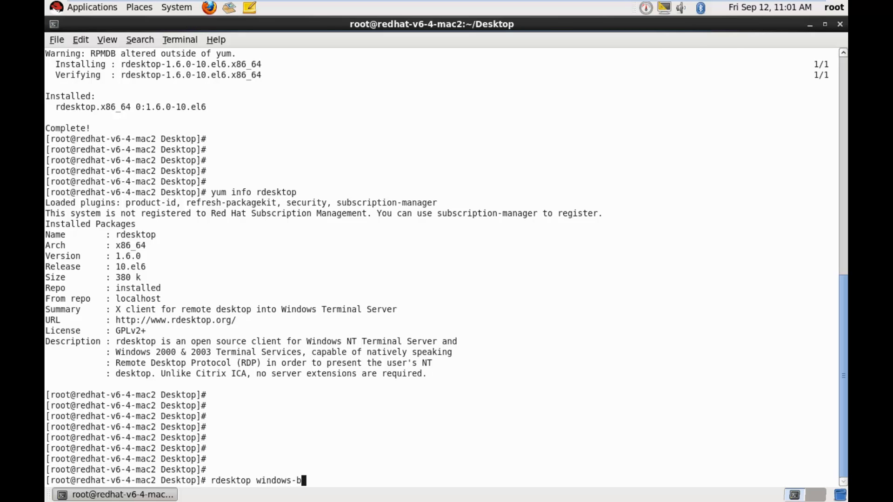
text(v)
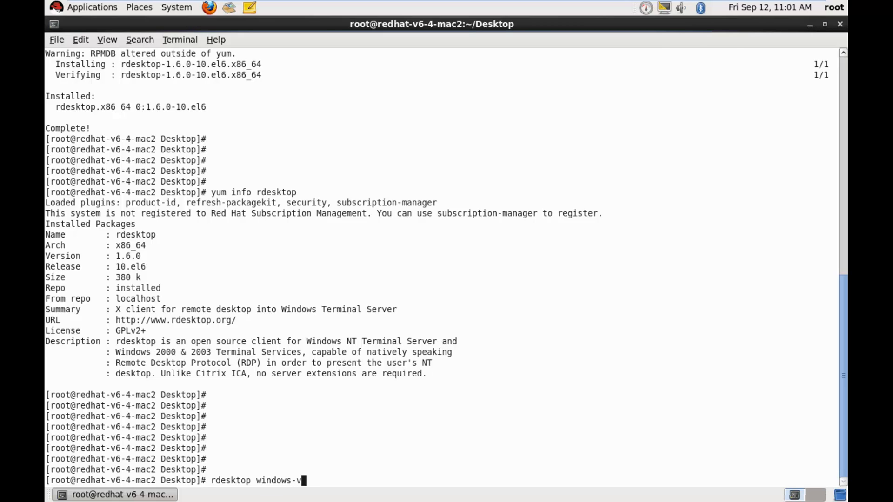
text(8-1)
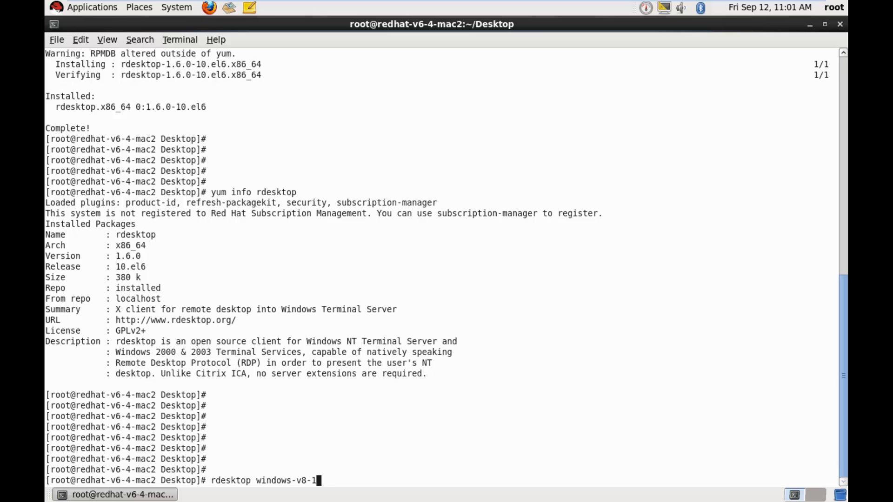
key(Return)
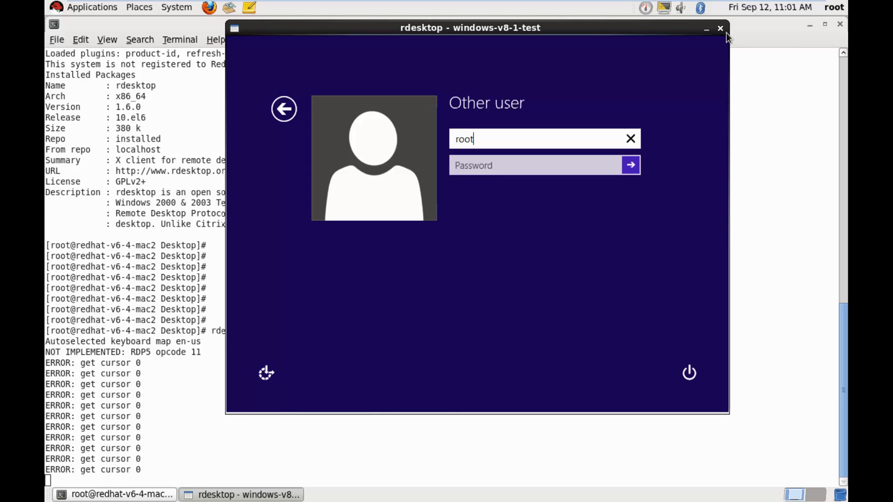
click(720, 27)
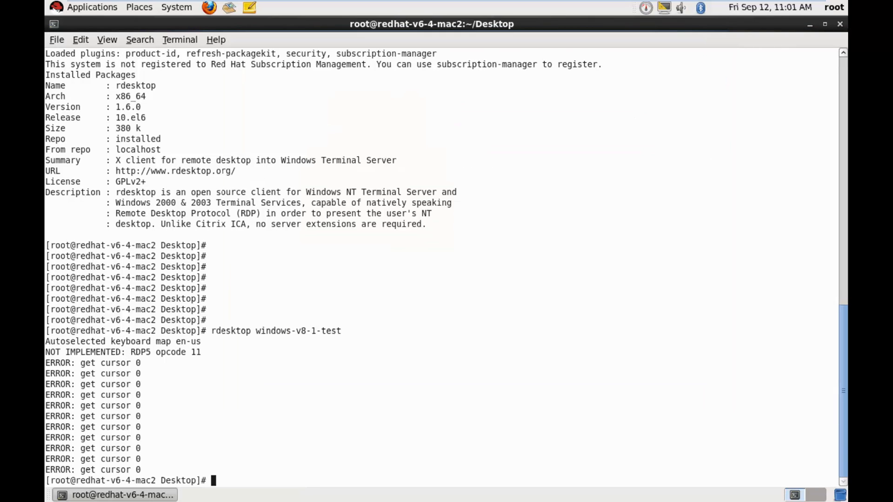
Change to / and list rdes*, locating rdesktop-1.7.1-1.el6.x86_64.rpm
text(cd /)
text(ls -l)
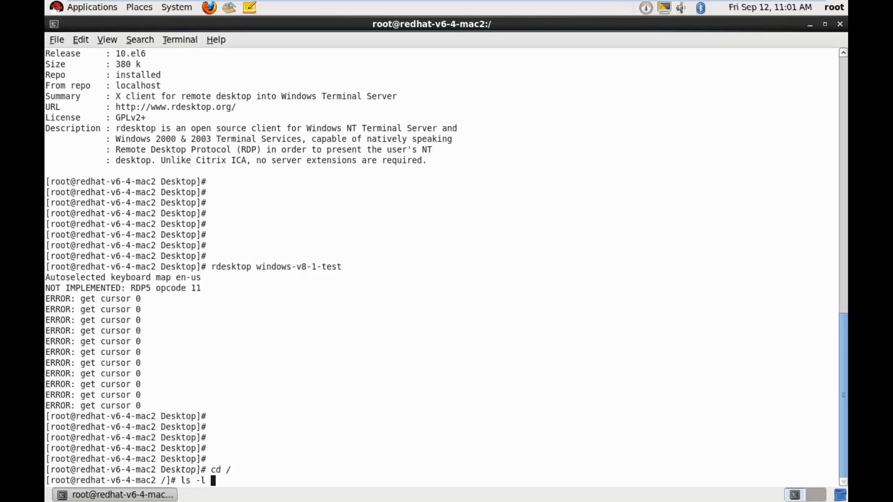
text(rdes)
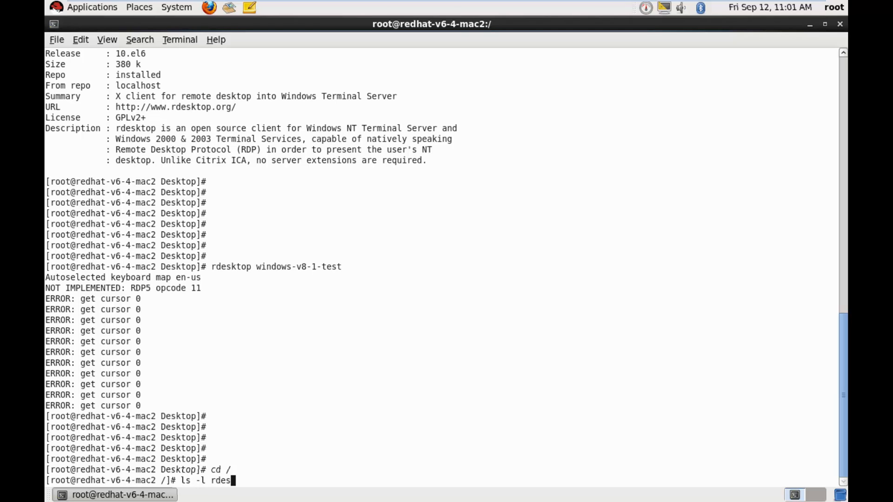
key(Return)
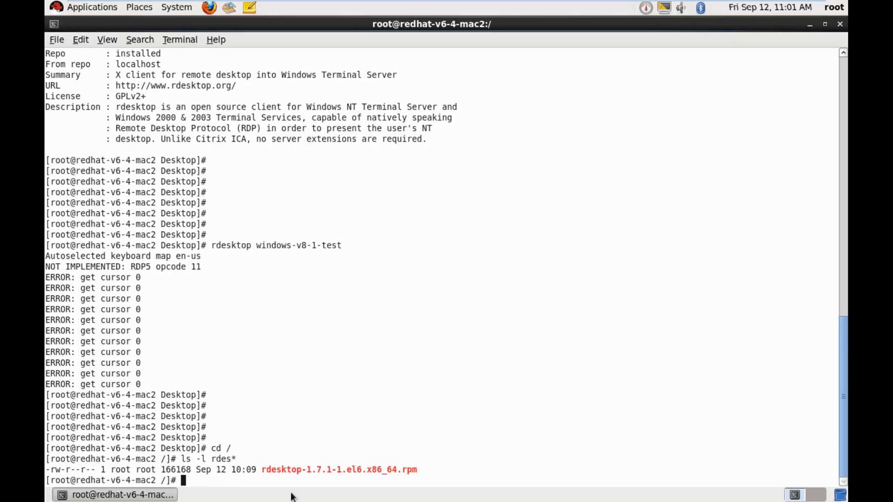
double_click(339, 469)
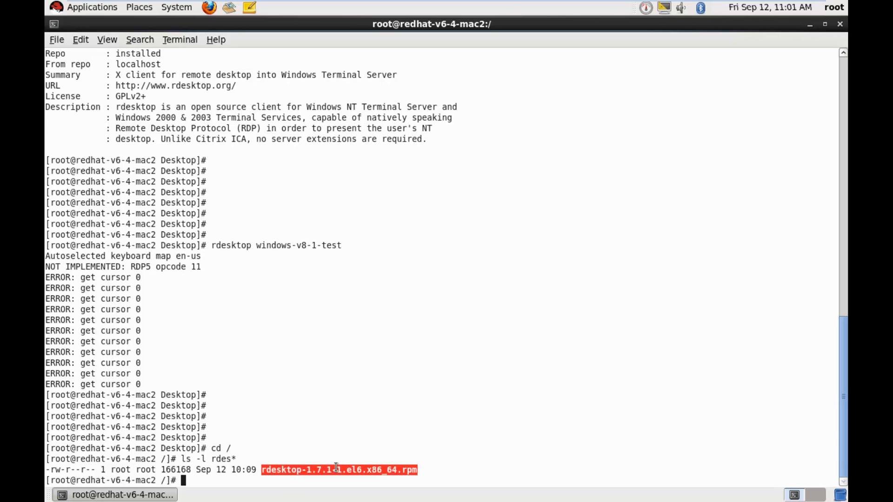
Attempt rpm -ivh on the 1.7.1 package, which fails with file conflicts against 1.6.0
text(rpm)
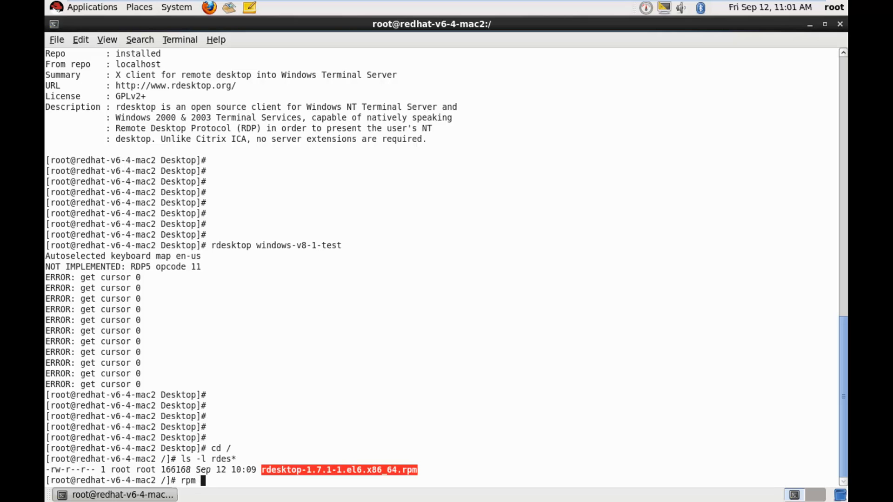
text(-ivh)
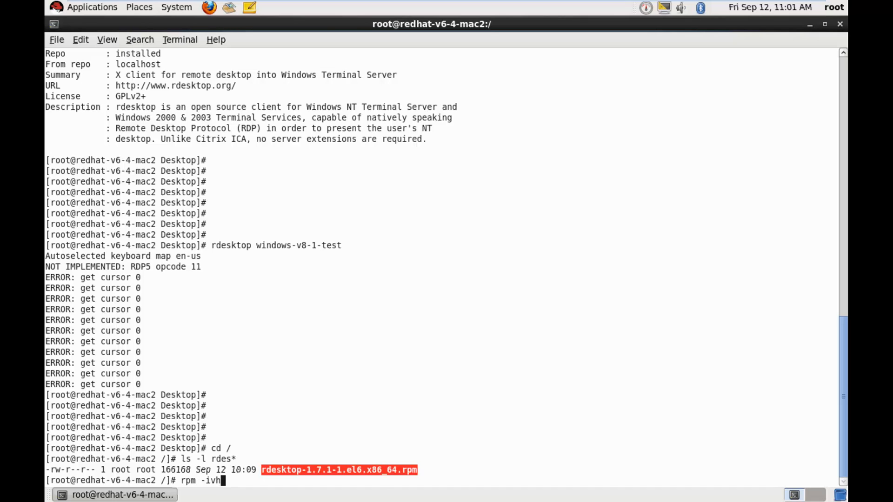
key(Return)
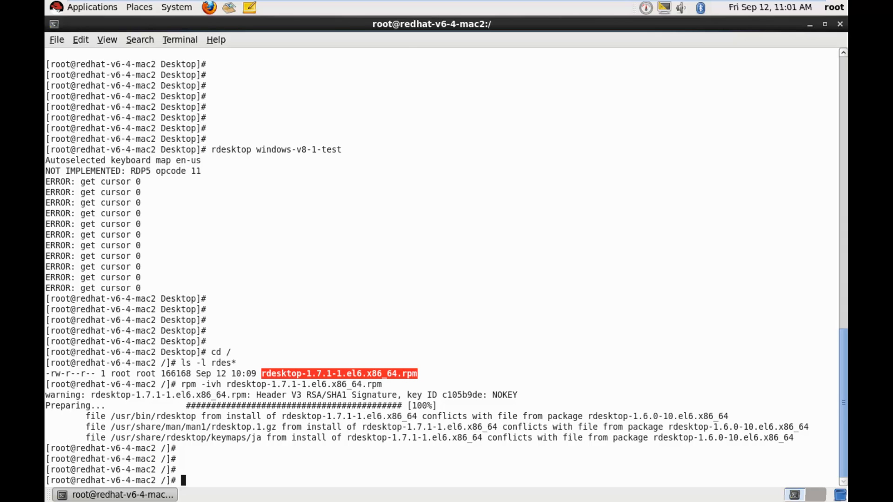
Start an rpm -Uvh upgrade command and paste in the 1.7.1 package name
text(rpm)
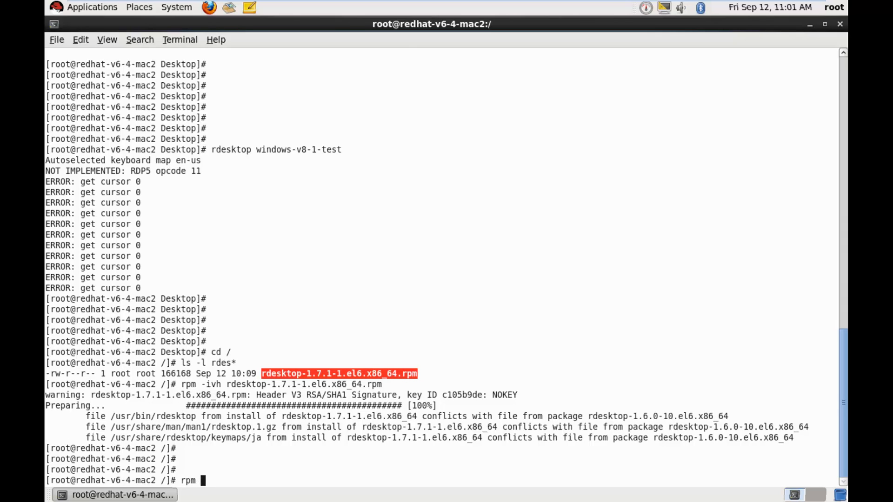
text(-)
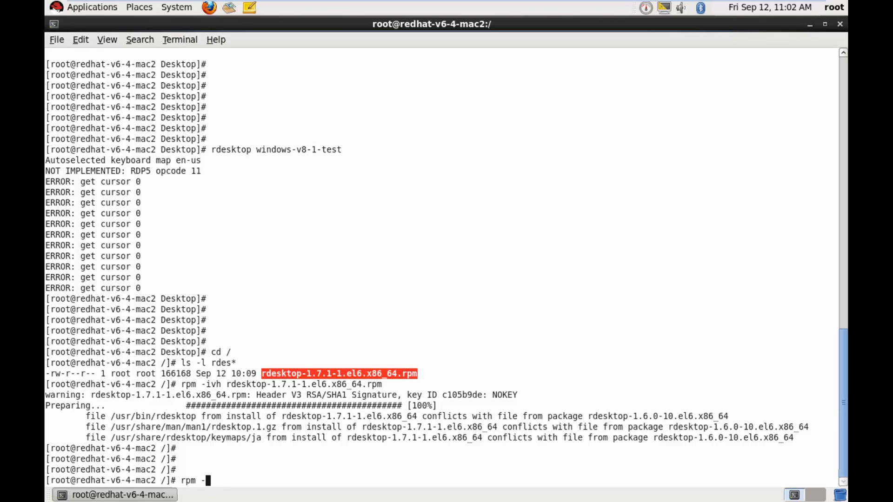
text(Uvh)
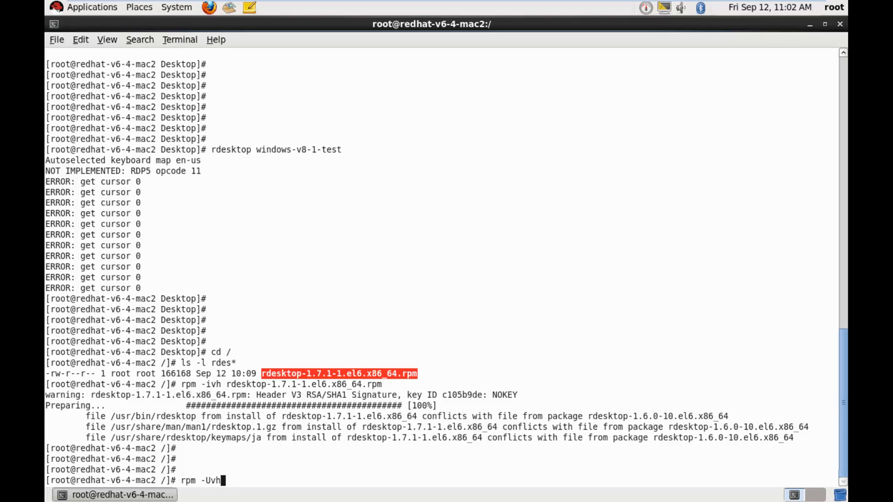
right_click(357, 425)
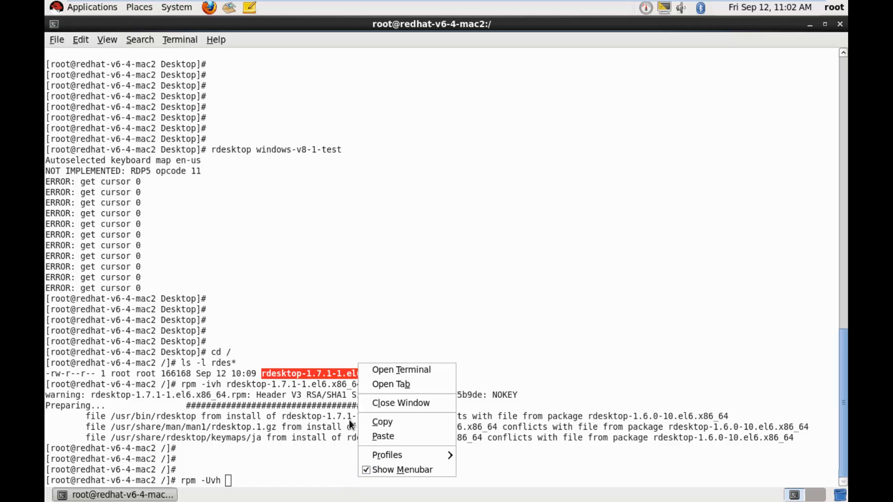
mouse_move(398, 423)
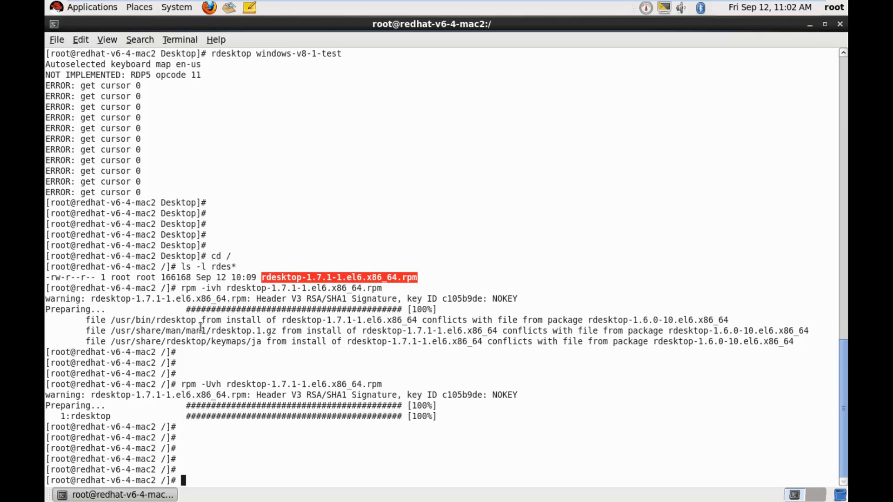
mouse_move(289, 288)
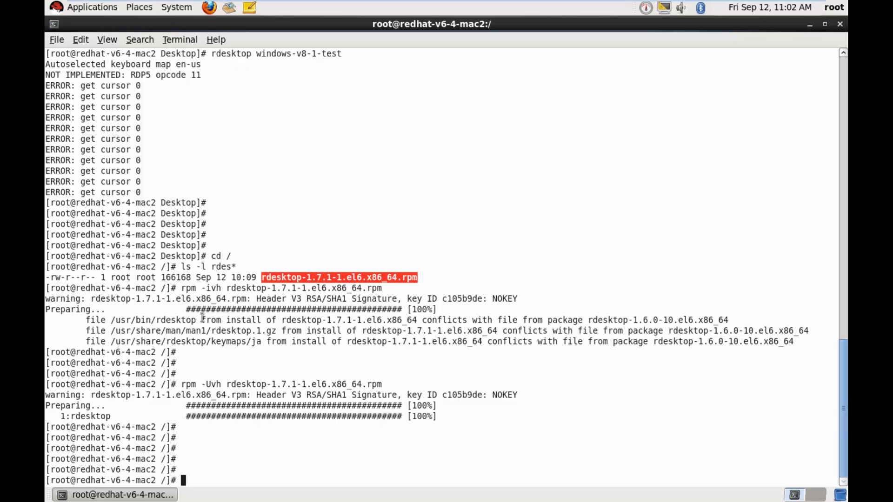
mouse_move(529, 330)
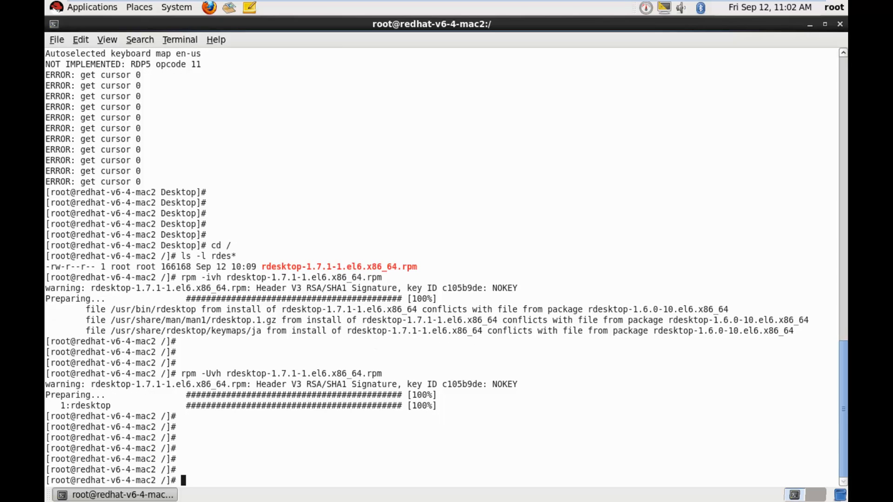
Run rpm -qa|grep -i rdesktop, now listing rdesktop-1.7.1-1.el6.x86_64
text(rp)
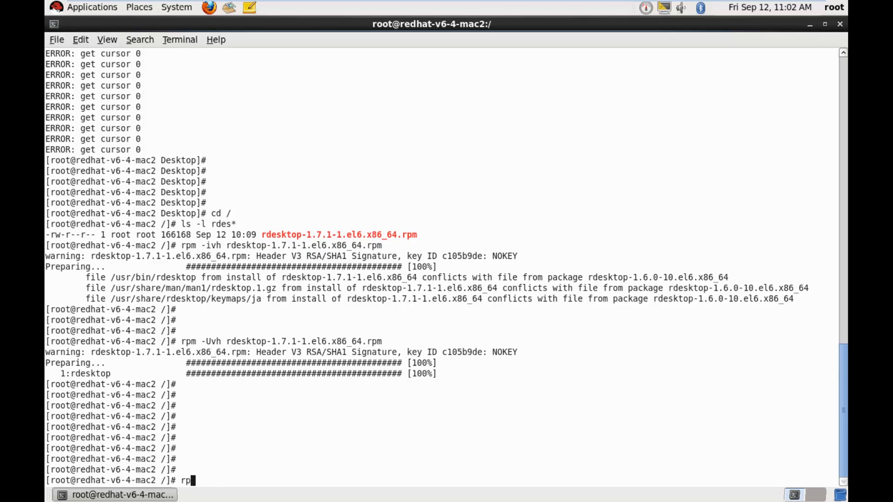
text(m -qa|gre)
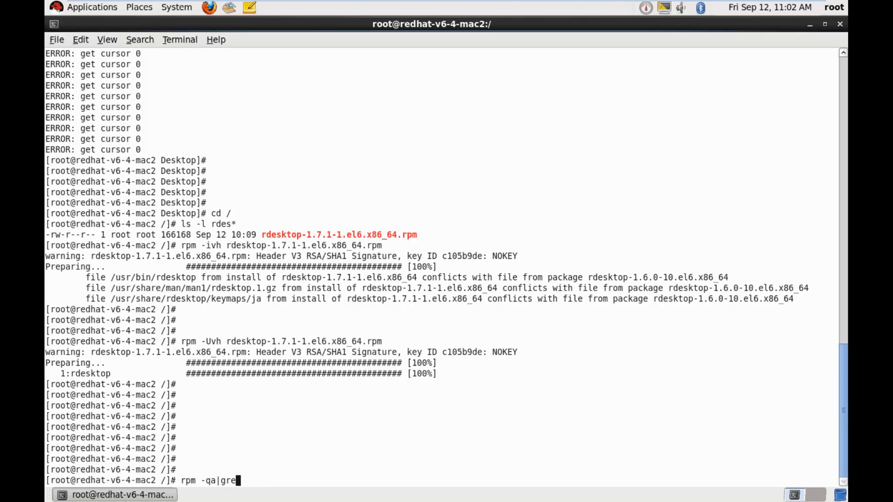
text(p -i rdesk)
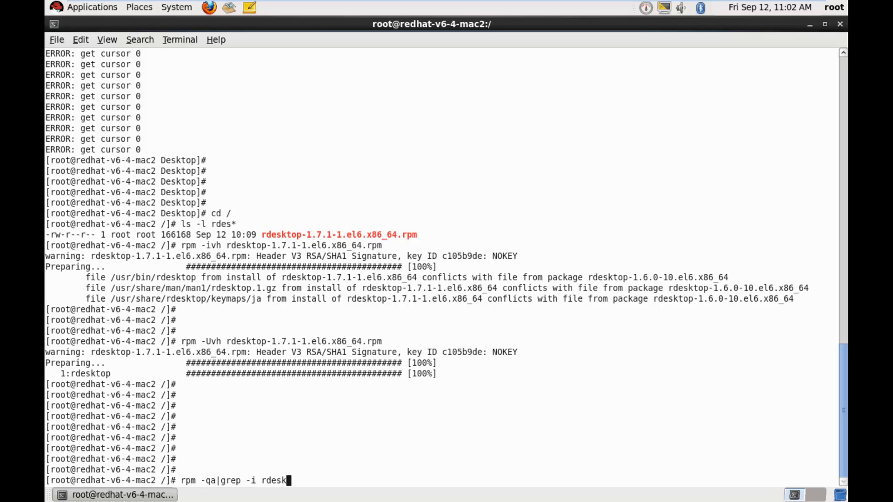
key(Return)
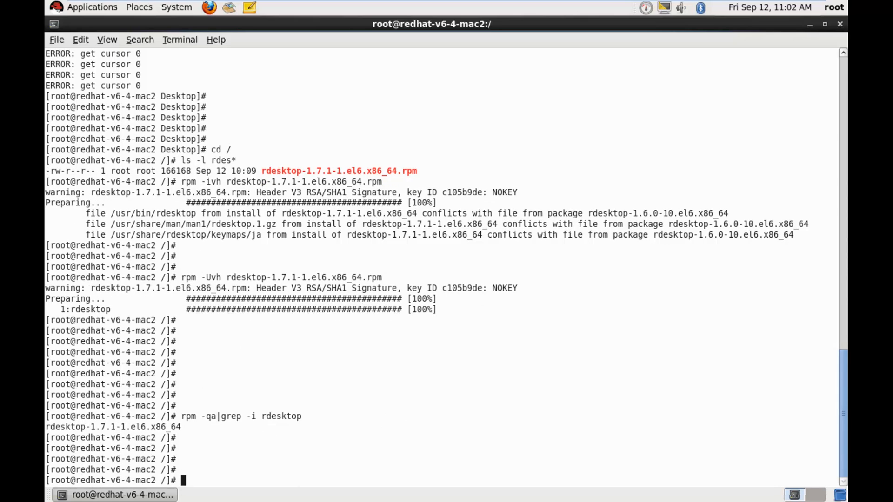
Run rdesktop windows-v8-1-test again, reaching the sign-in screen without cursor errors, then close it
text(rdeskt)
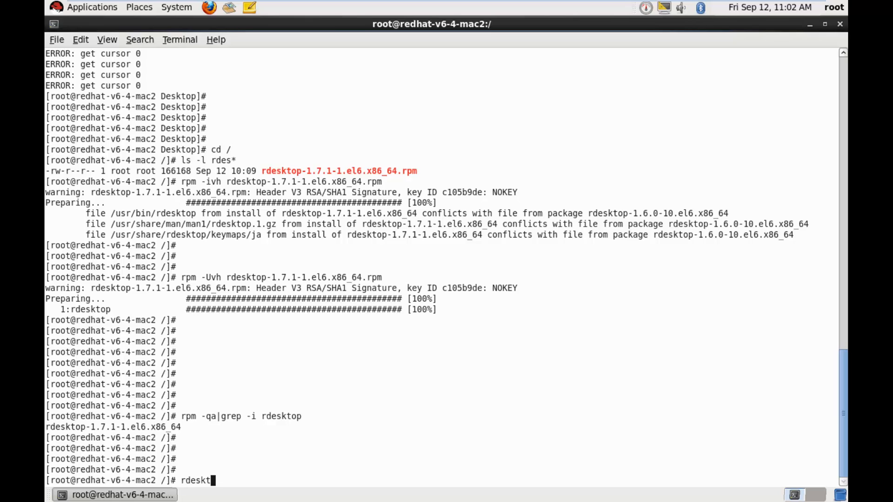
text(op)
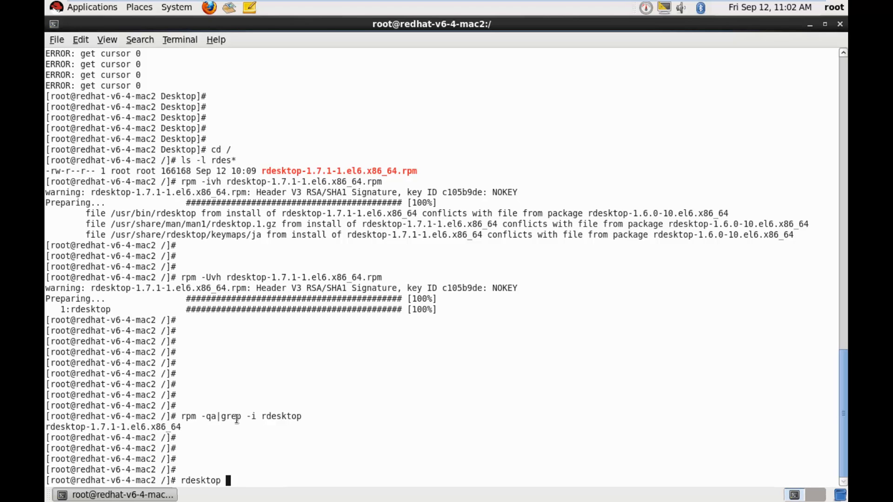
text(windows)
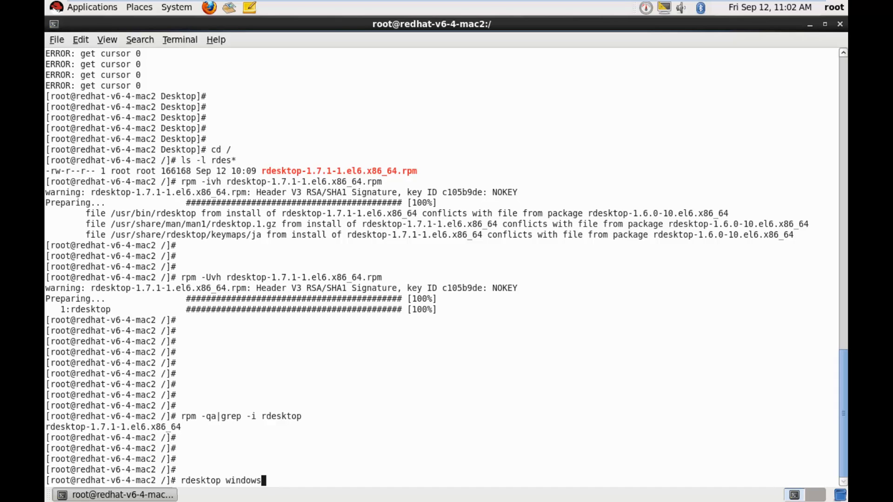
text(-)
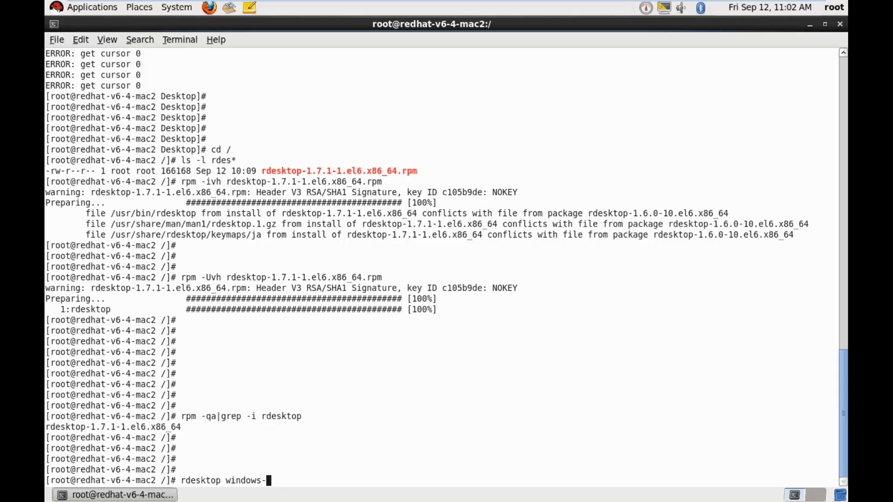
text(v8-1)
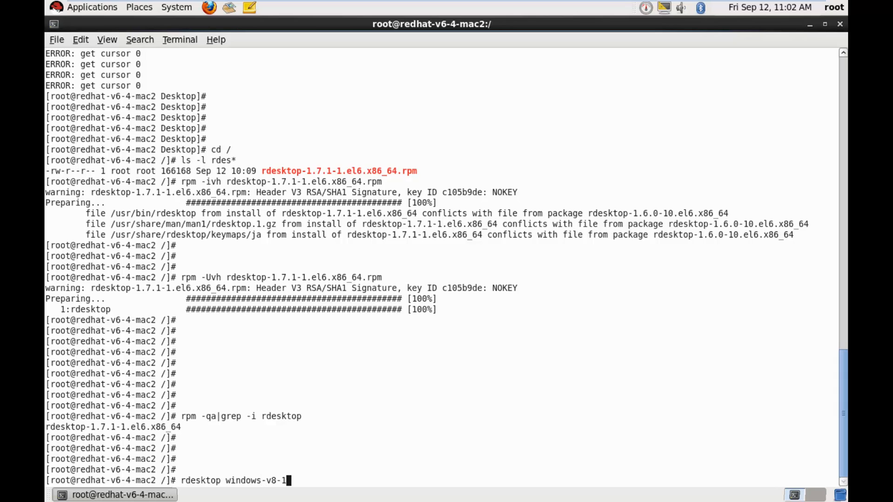
text(-test)
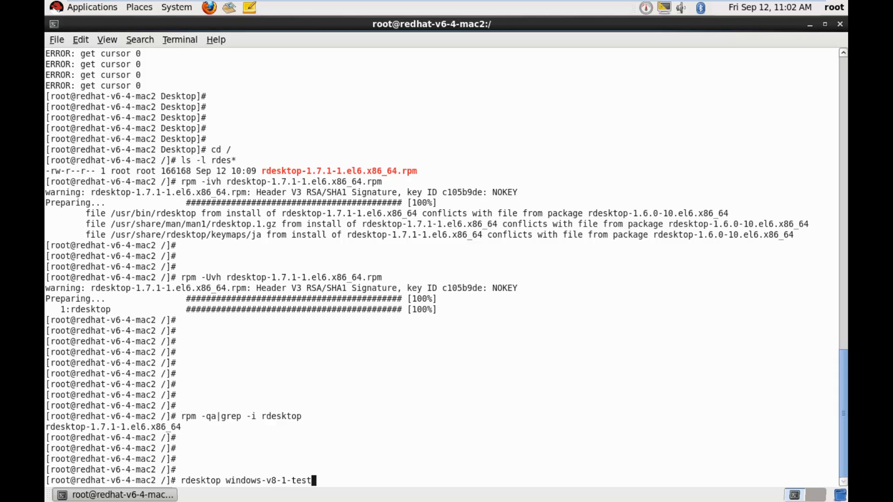
key(Return)
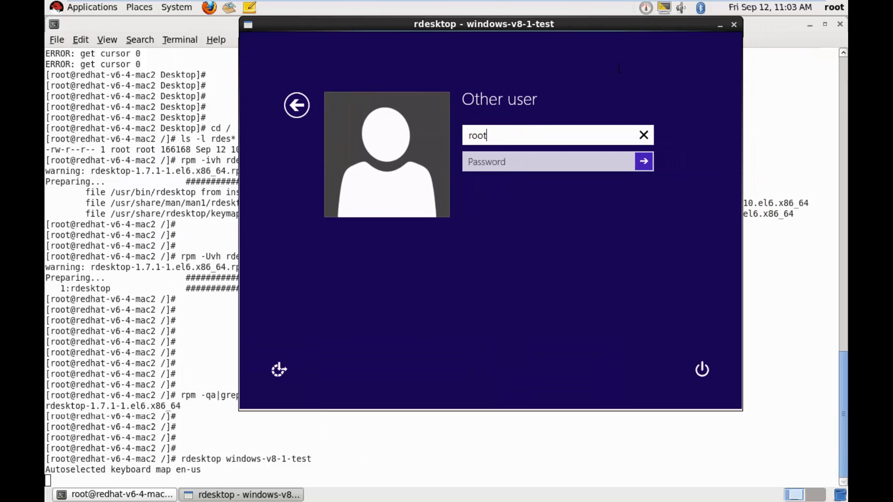
mouse_move(734, 24)
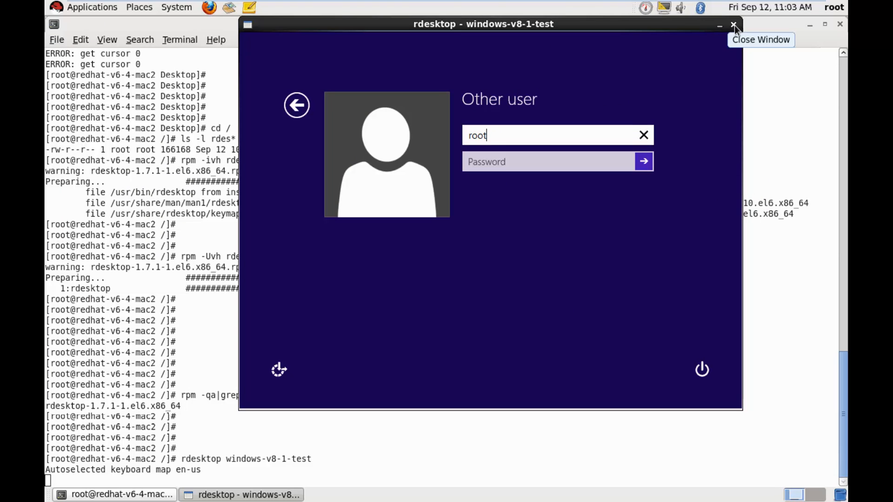
mouse_move(733, 27)
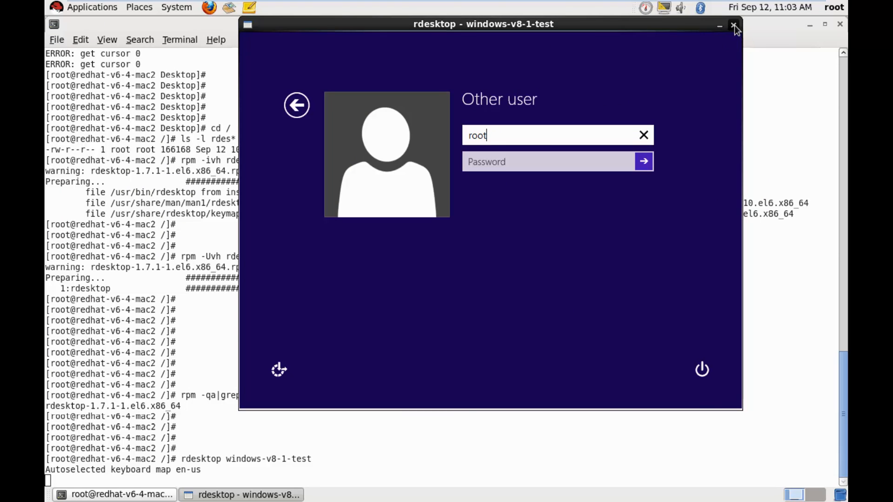
click(735, 25)
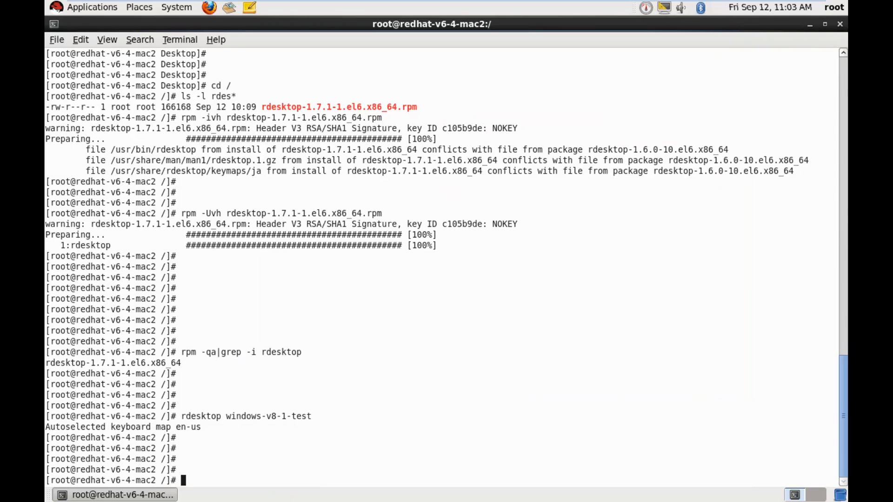
Connect full-screen with rdesktop windows-v8-1-test -f and sign in as 'ripul' instead of root
text(rdesktop windows-v8-1-test -f)
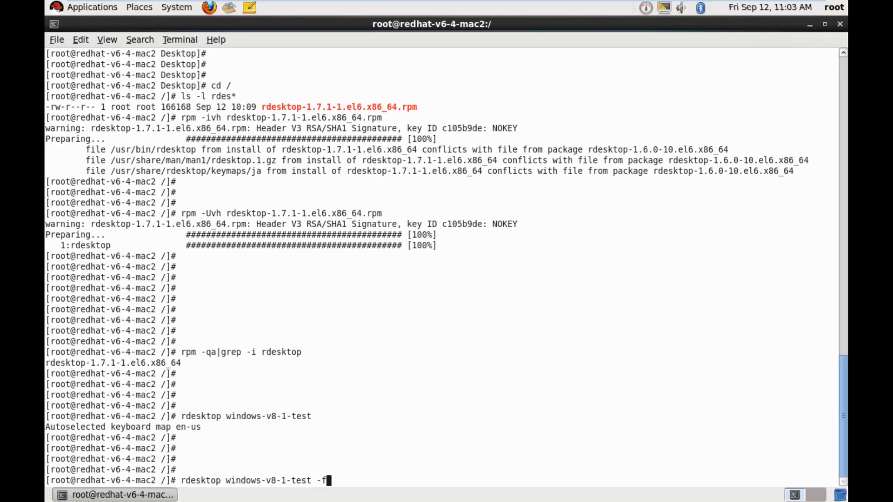
key(Return)
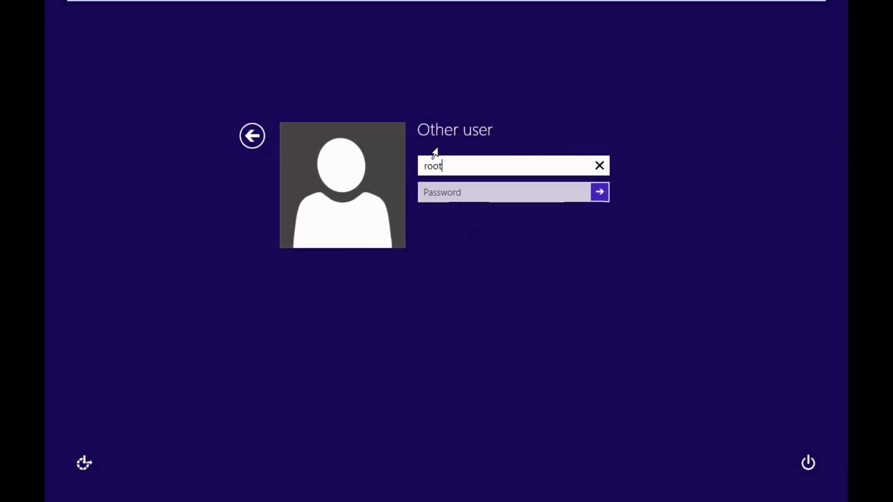
click(598, 166)
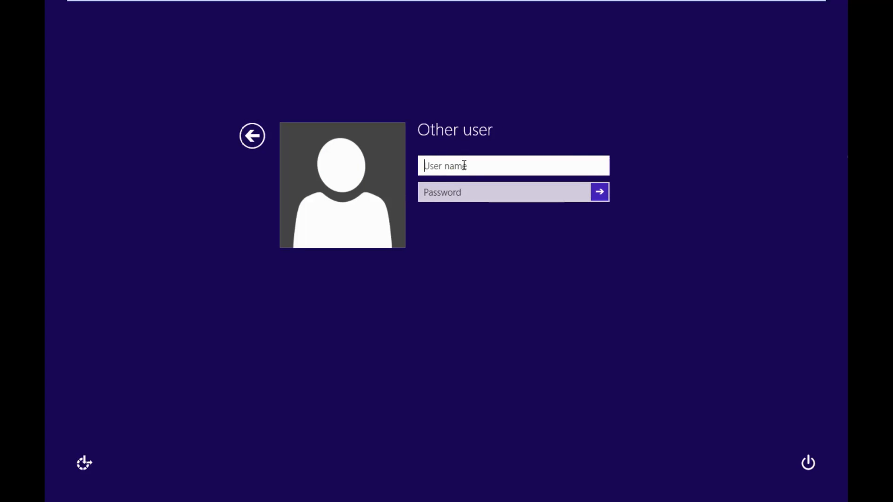
text(ripul)
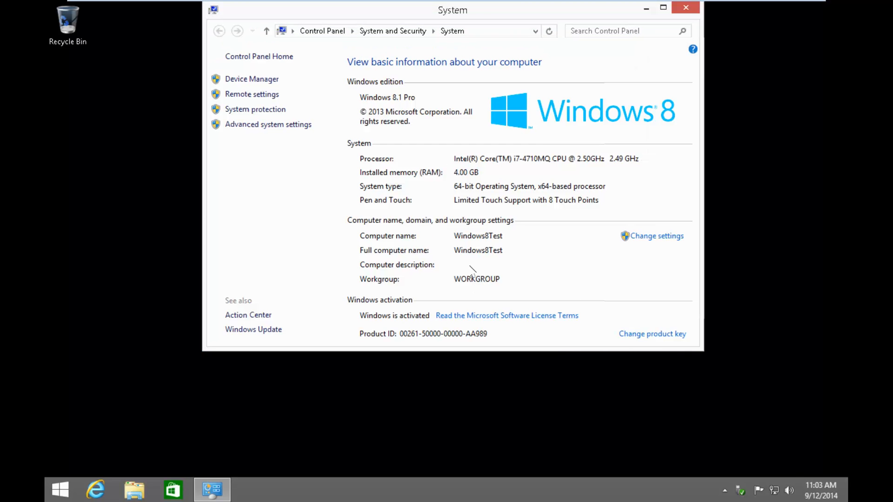
mouse_move(779, 178)
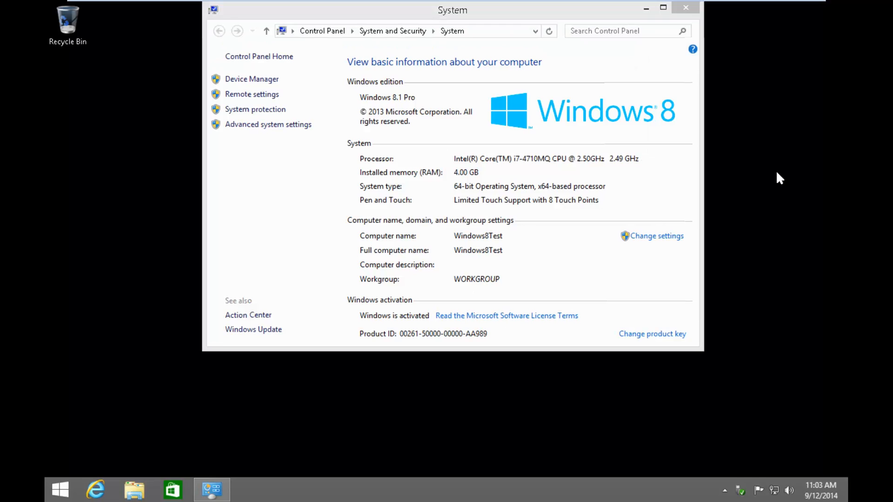
mouse_move(619, 16)
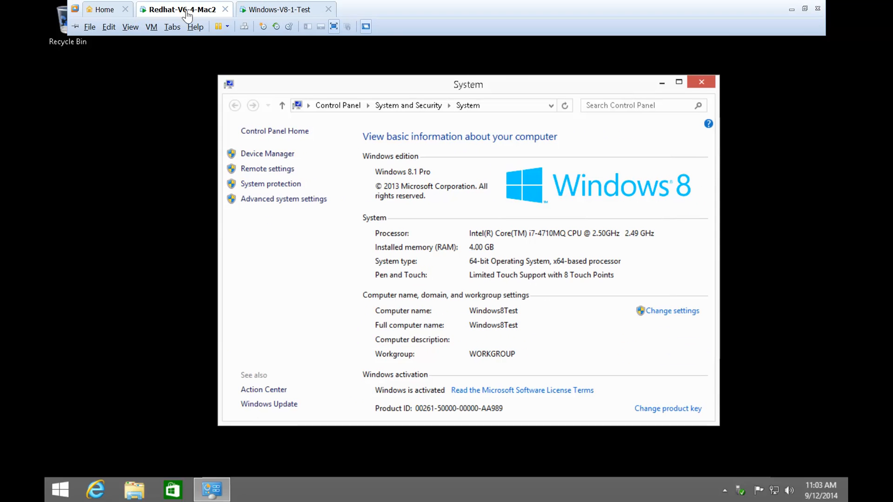
Bring up the VMware VM menu to reach Send Ctrl+Alt+Del for signing out
click(151, 27)
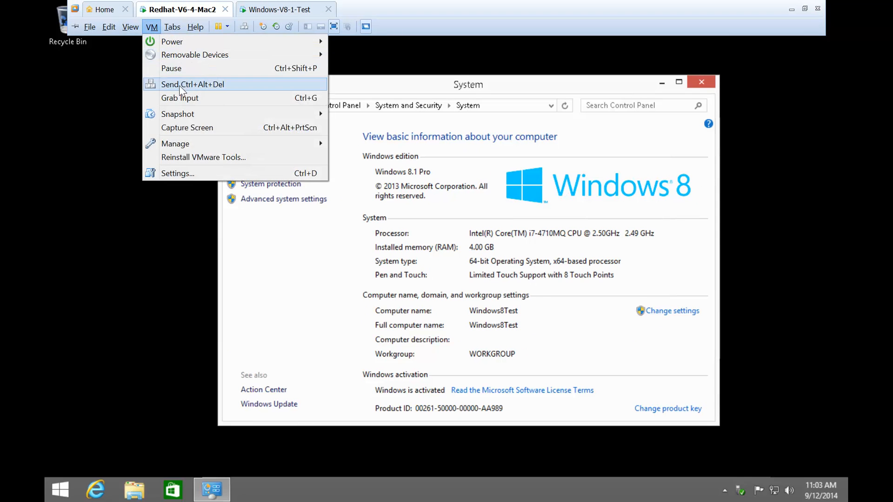
mouse_move(213, 91)
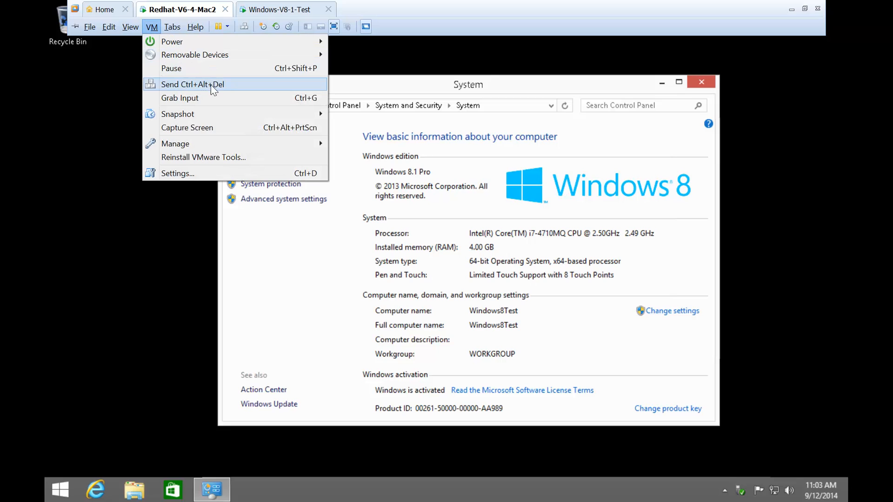
mouse_move(227, 92)
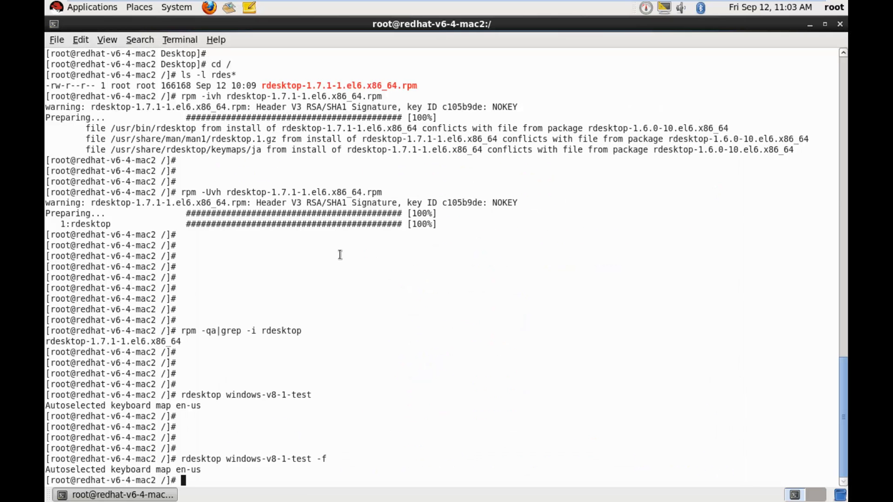
mouse_move(514, 280)
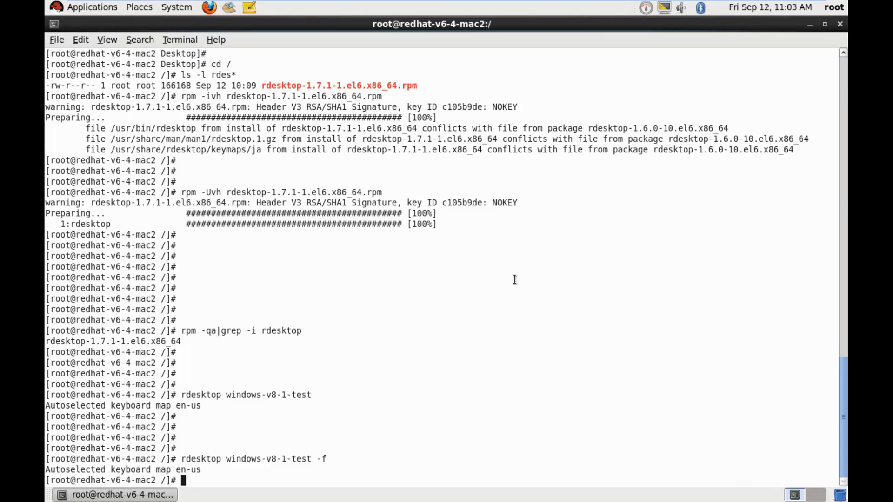
mouse_move(357, 363)
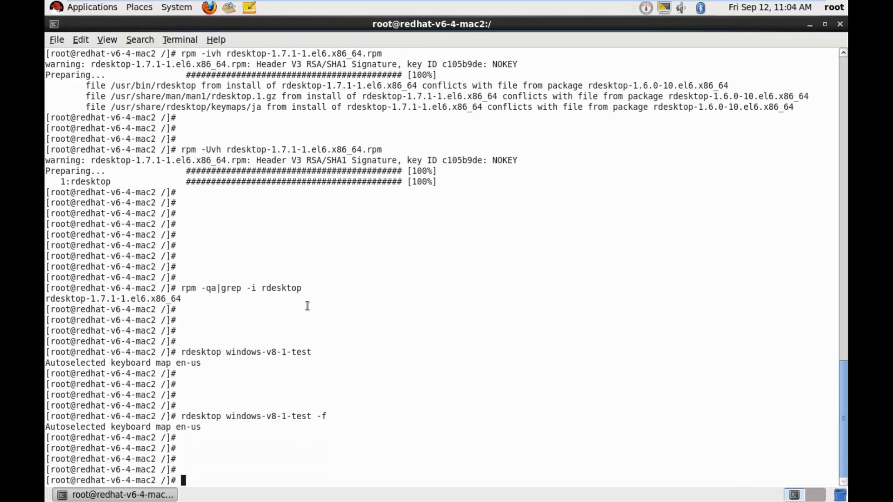
mouse_move(381, 375)
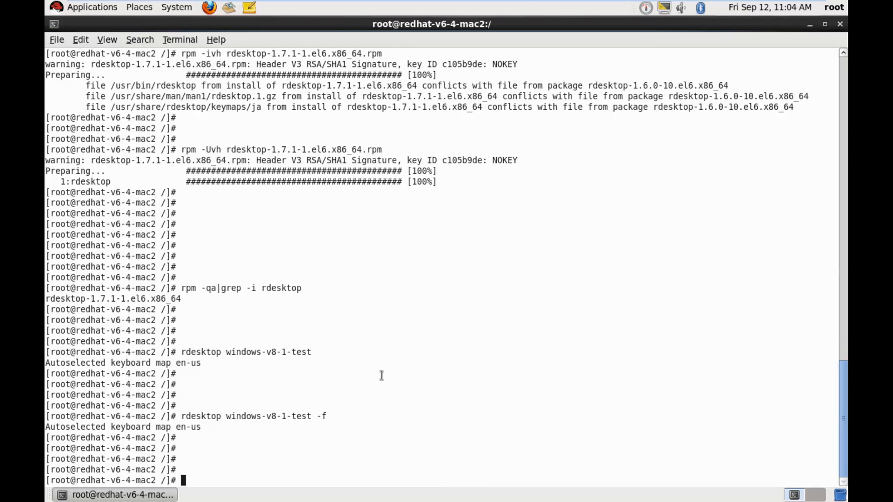
mouse_move(407, 336)
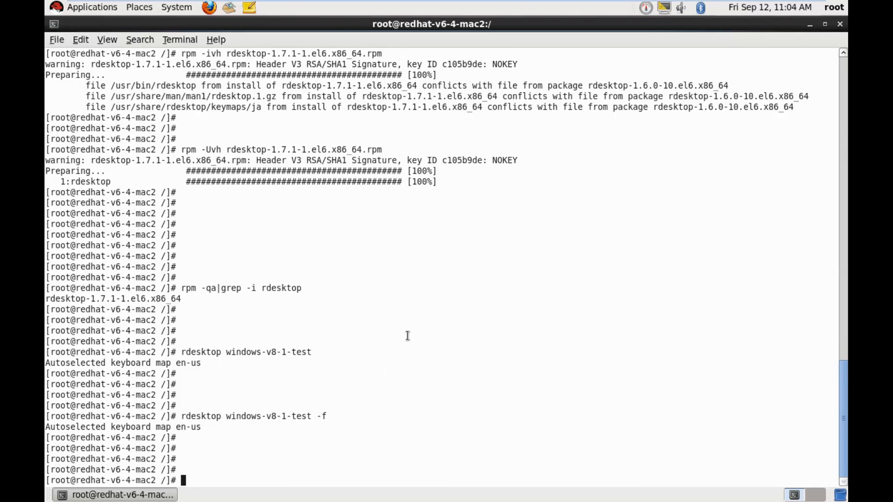
mouse_move(344, 364)
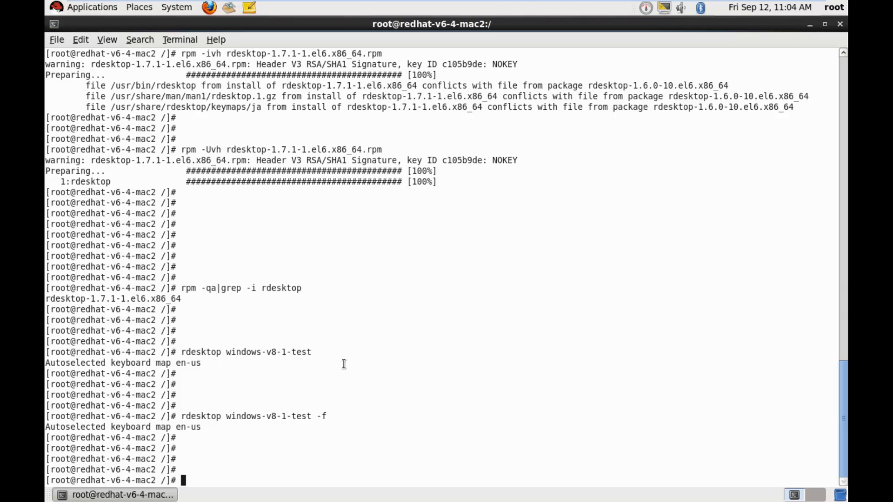